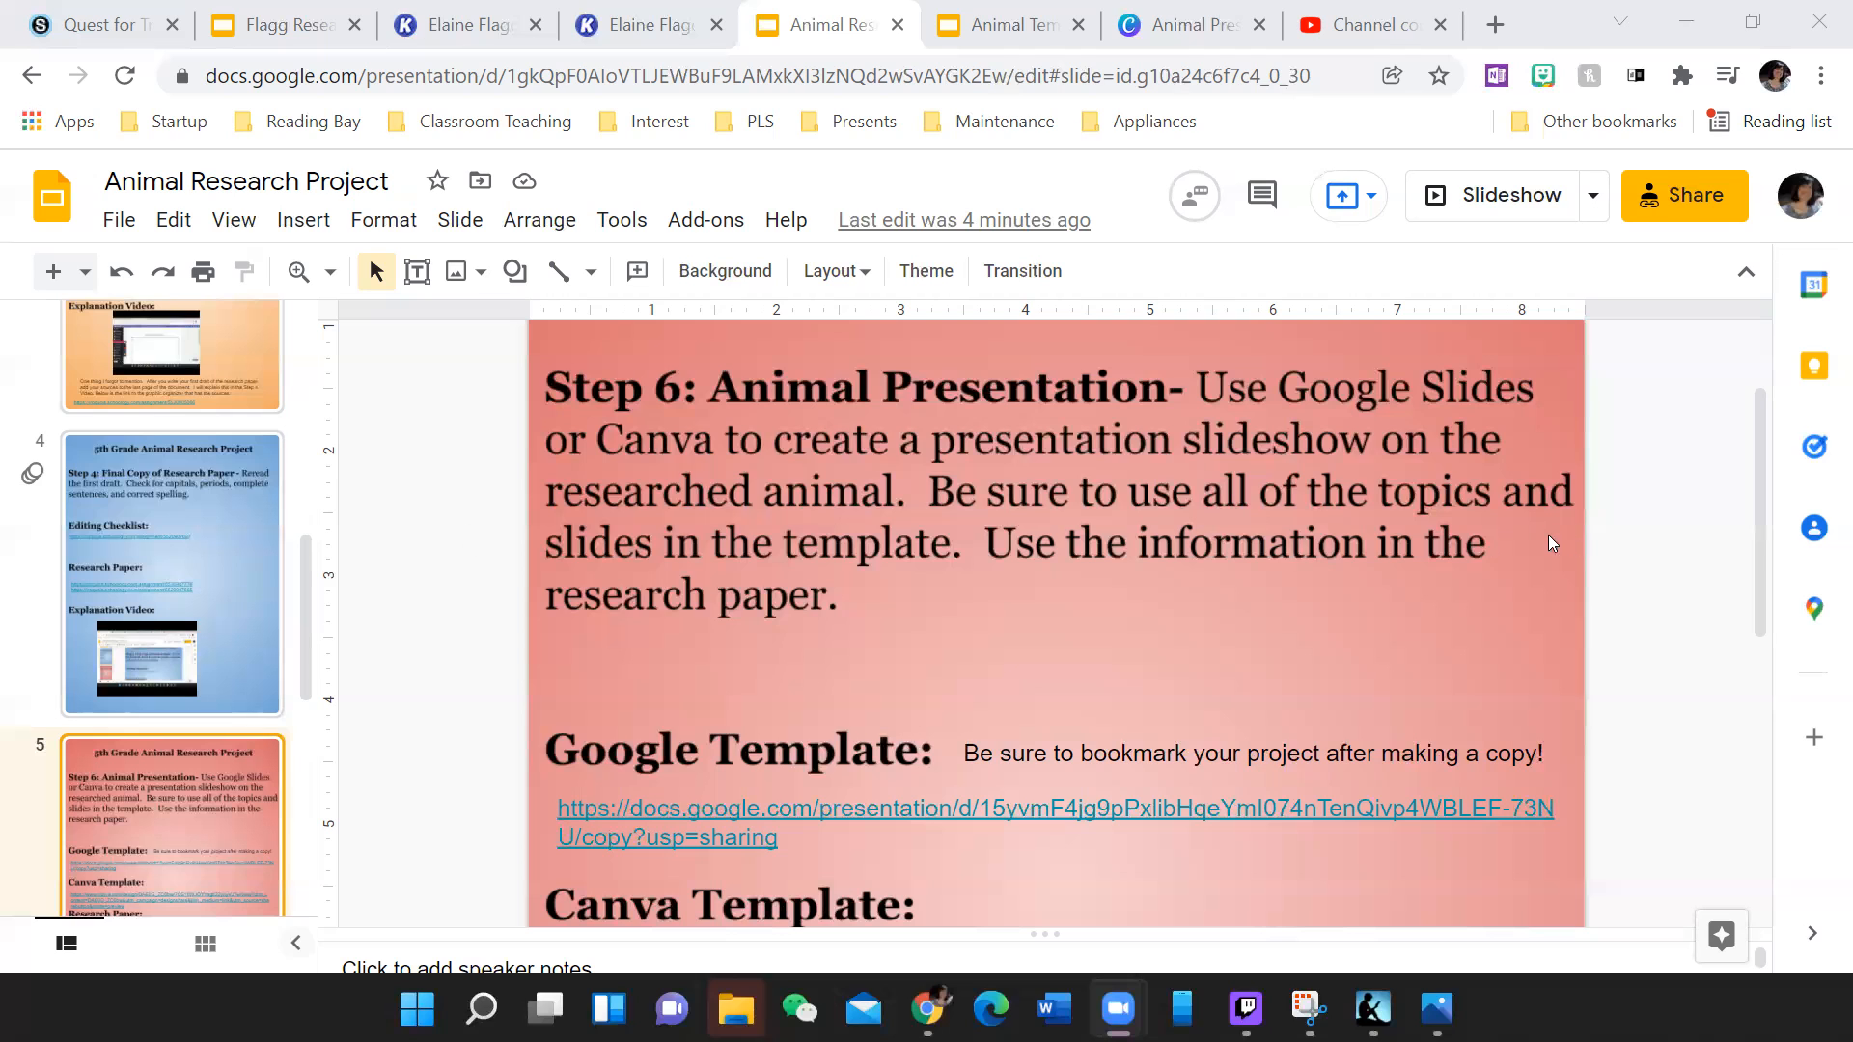
- Scroll slide 5 to view the Google Template, Canva Template and Research Paper links
scroll("down", 3)
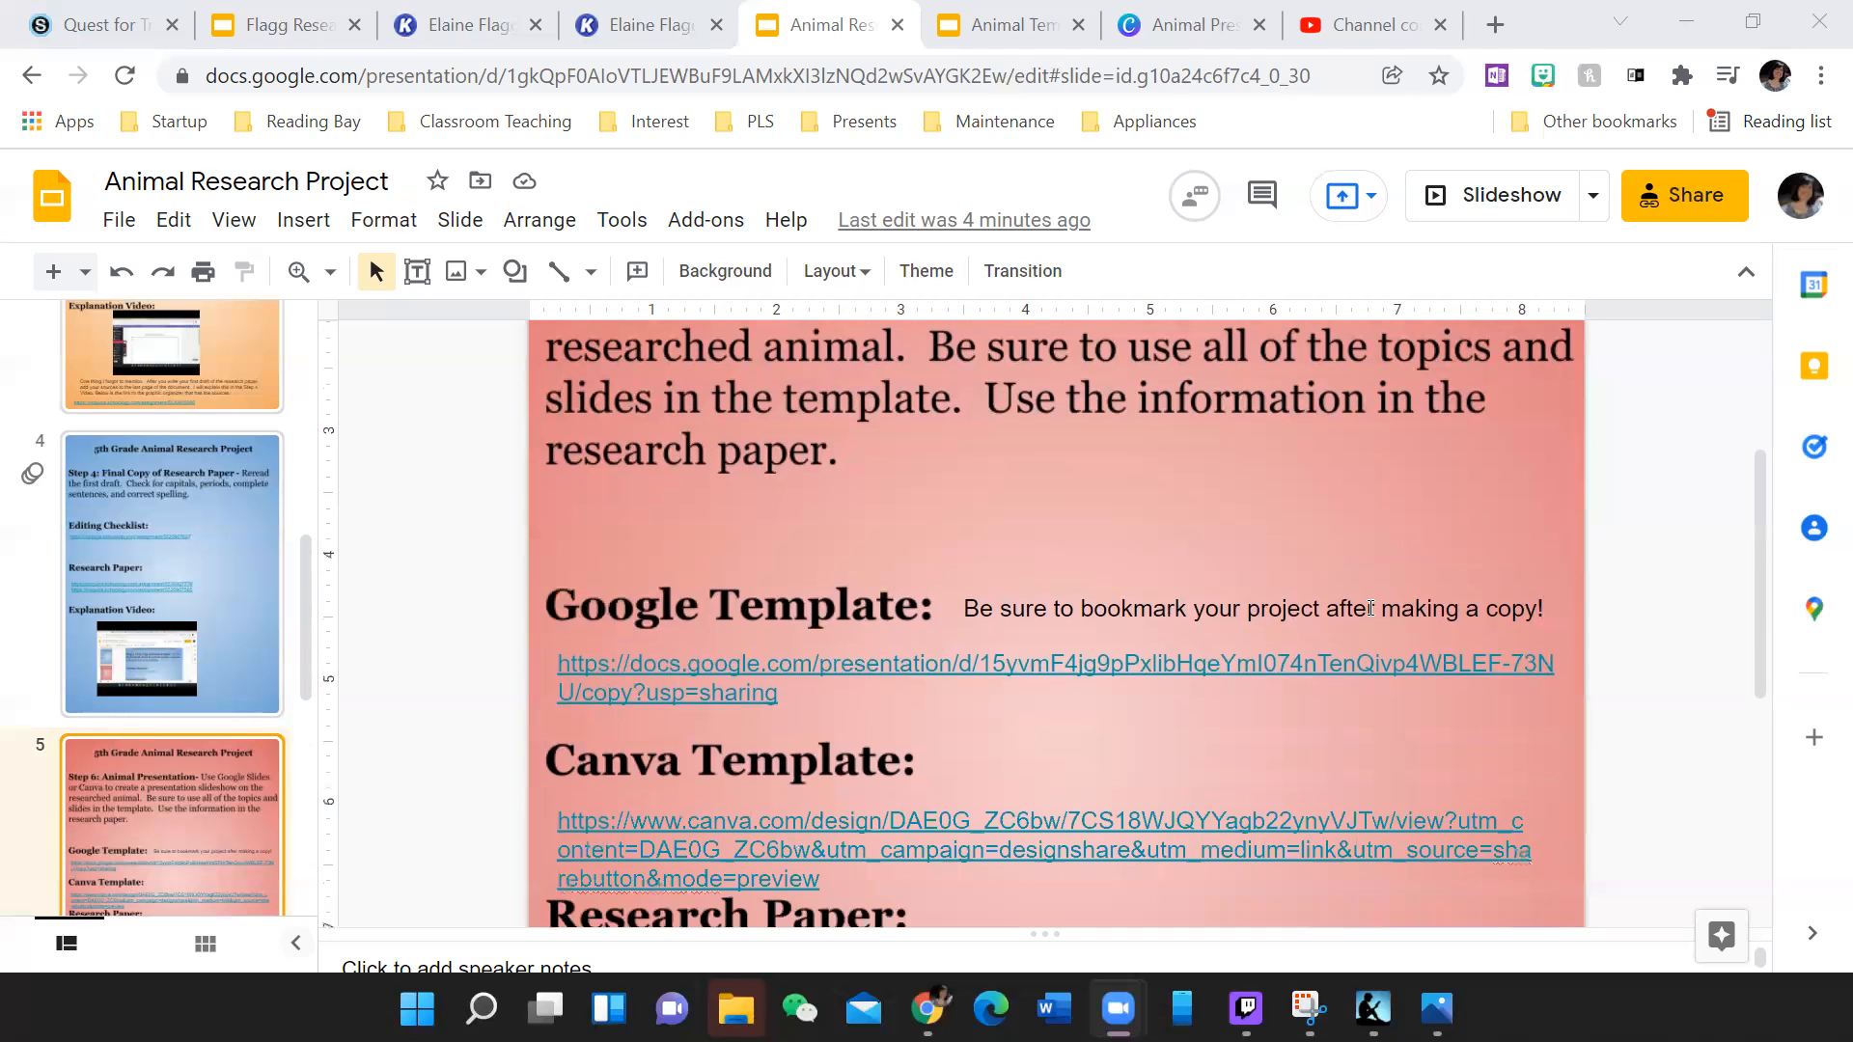
scroll("down", 3)
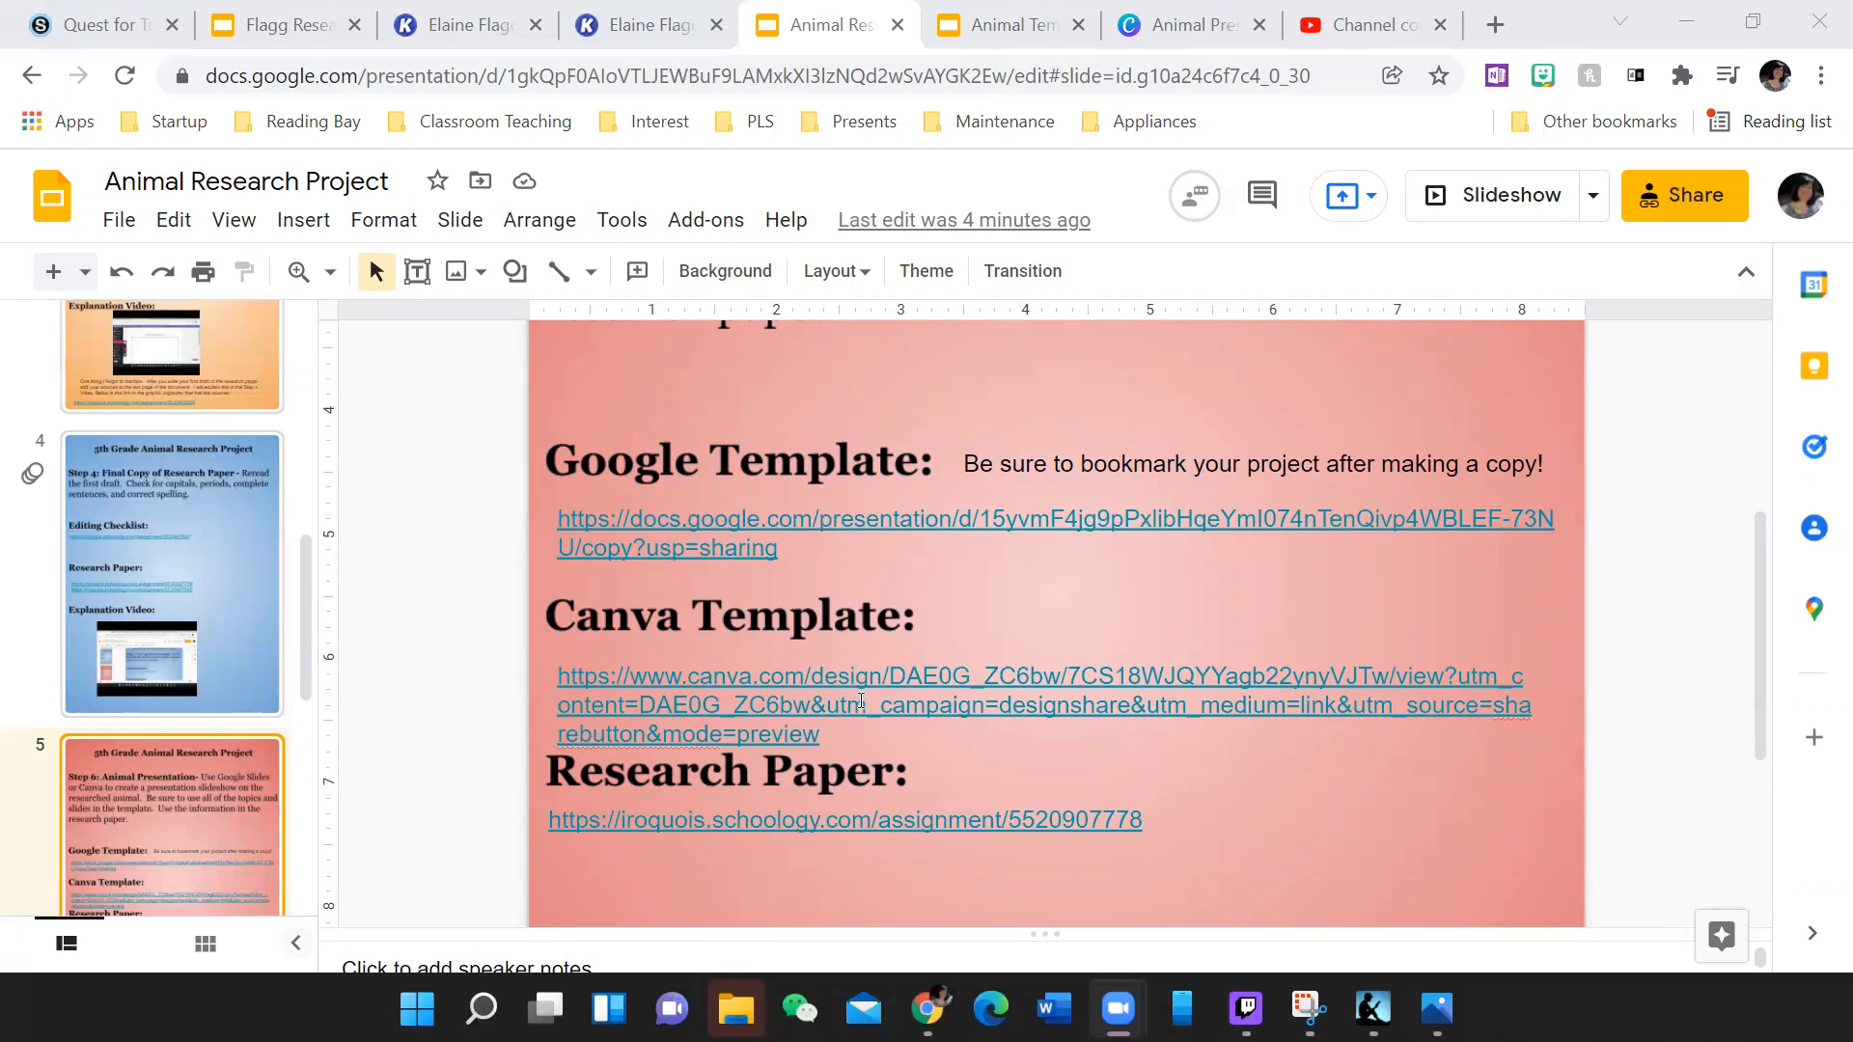
mouse_move(937, 833)
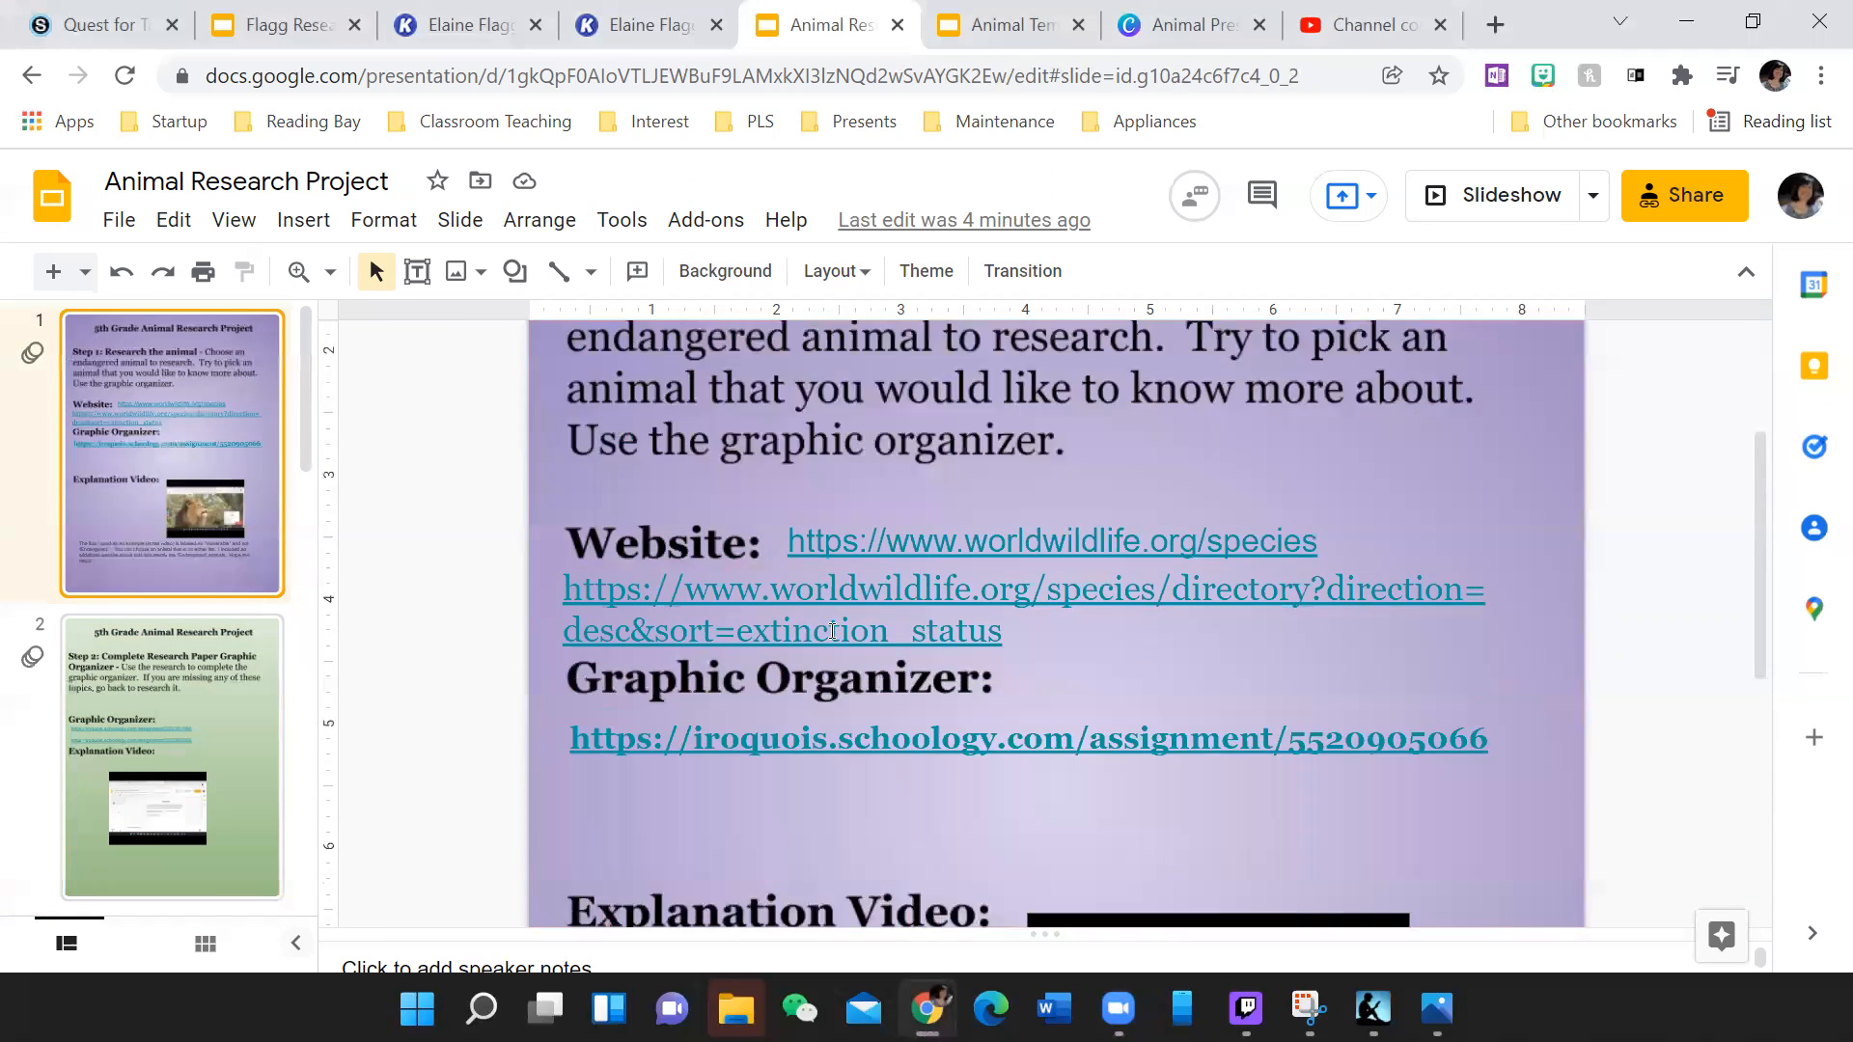
- Scroll the filmstrip down and select the slide 5 Step 6 Animal Presentation thumbnail
scroll("down", 3)
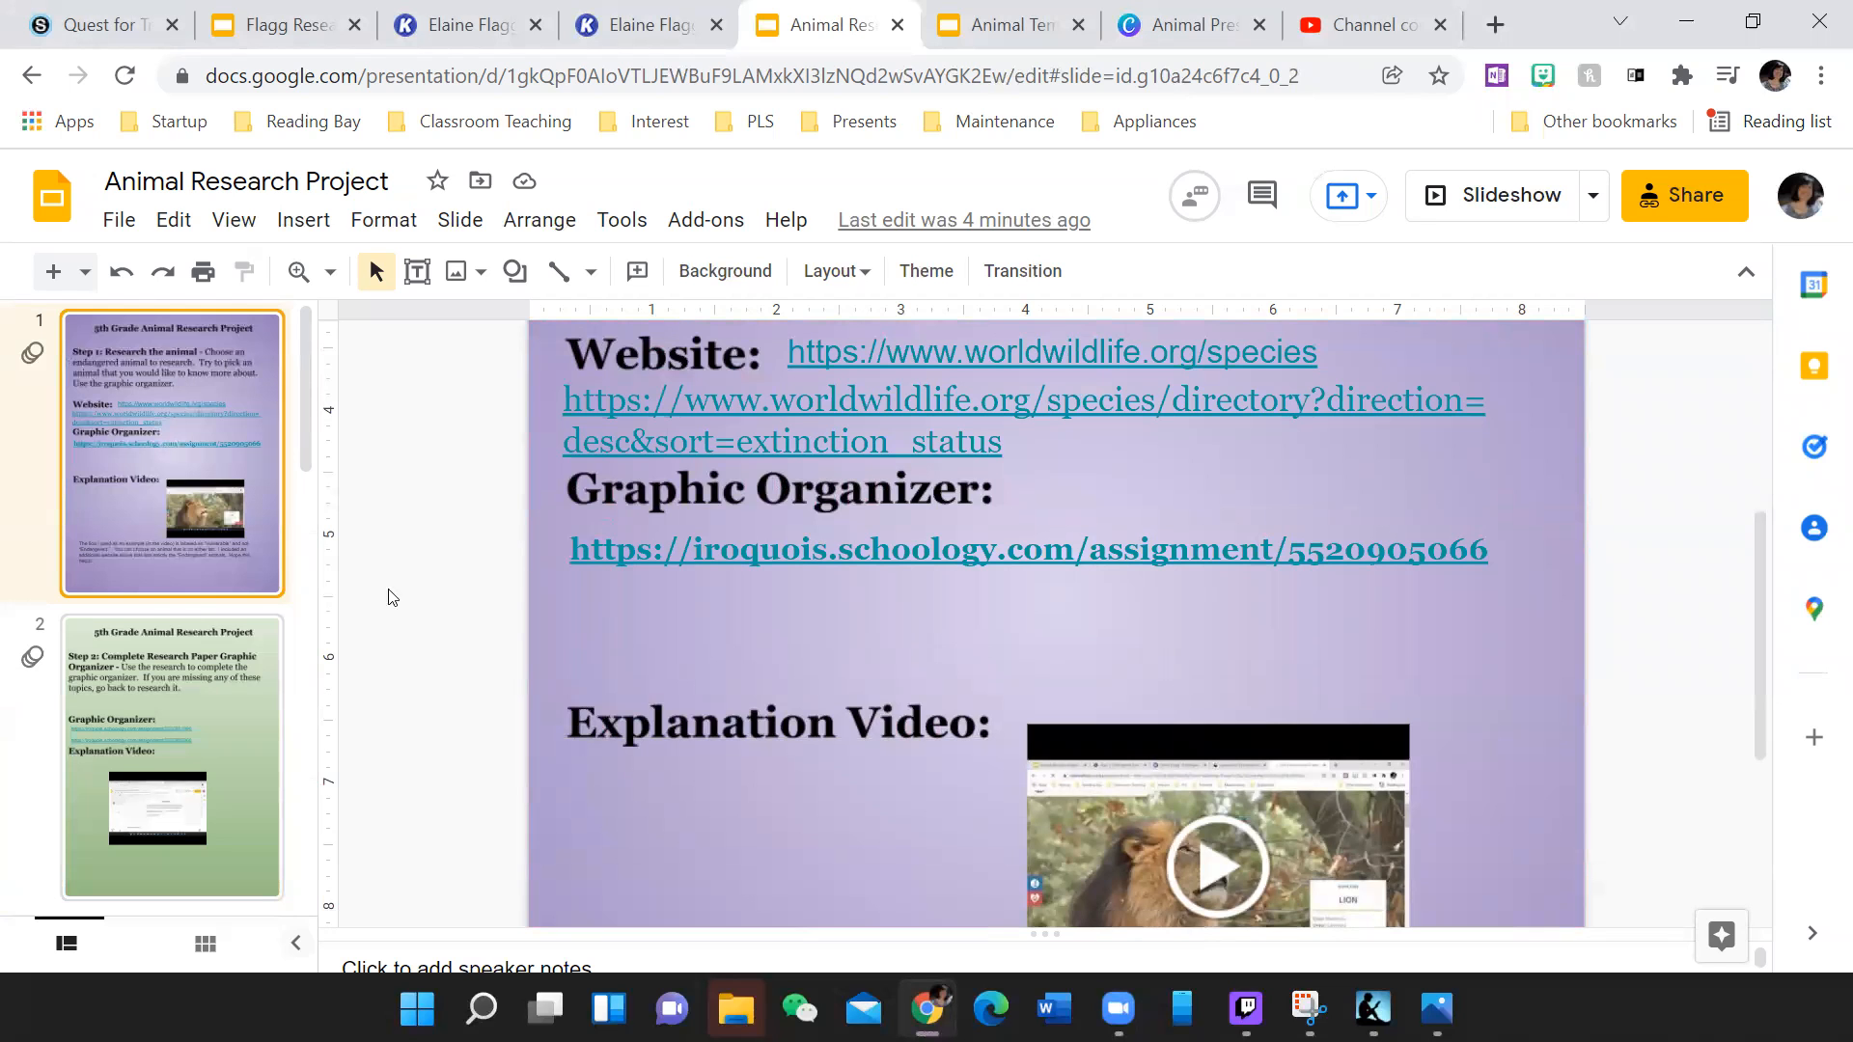
scroll("down", 3)
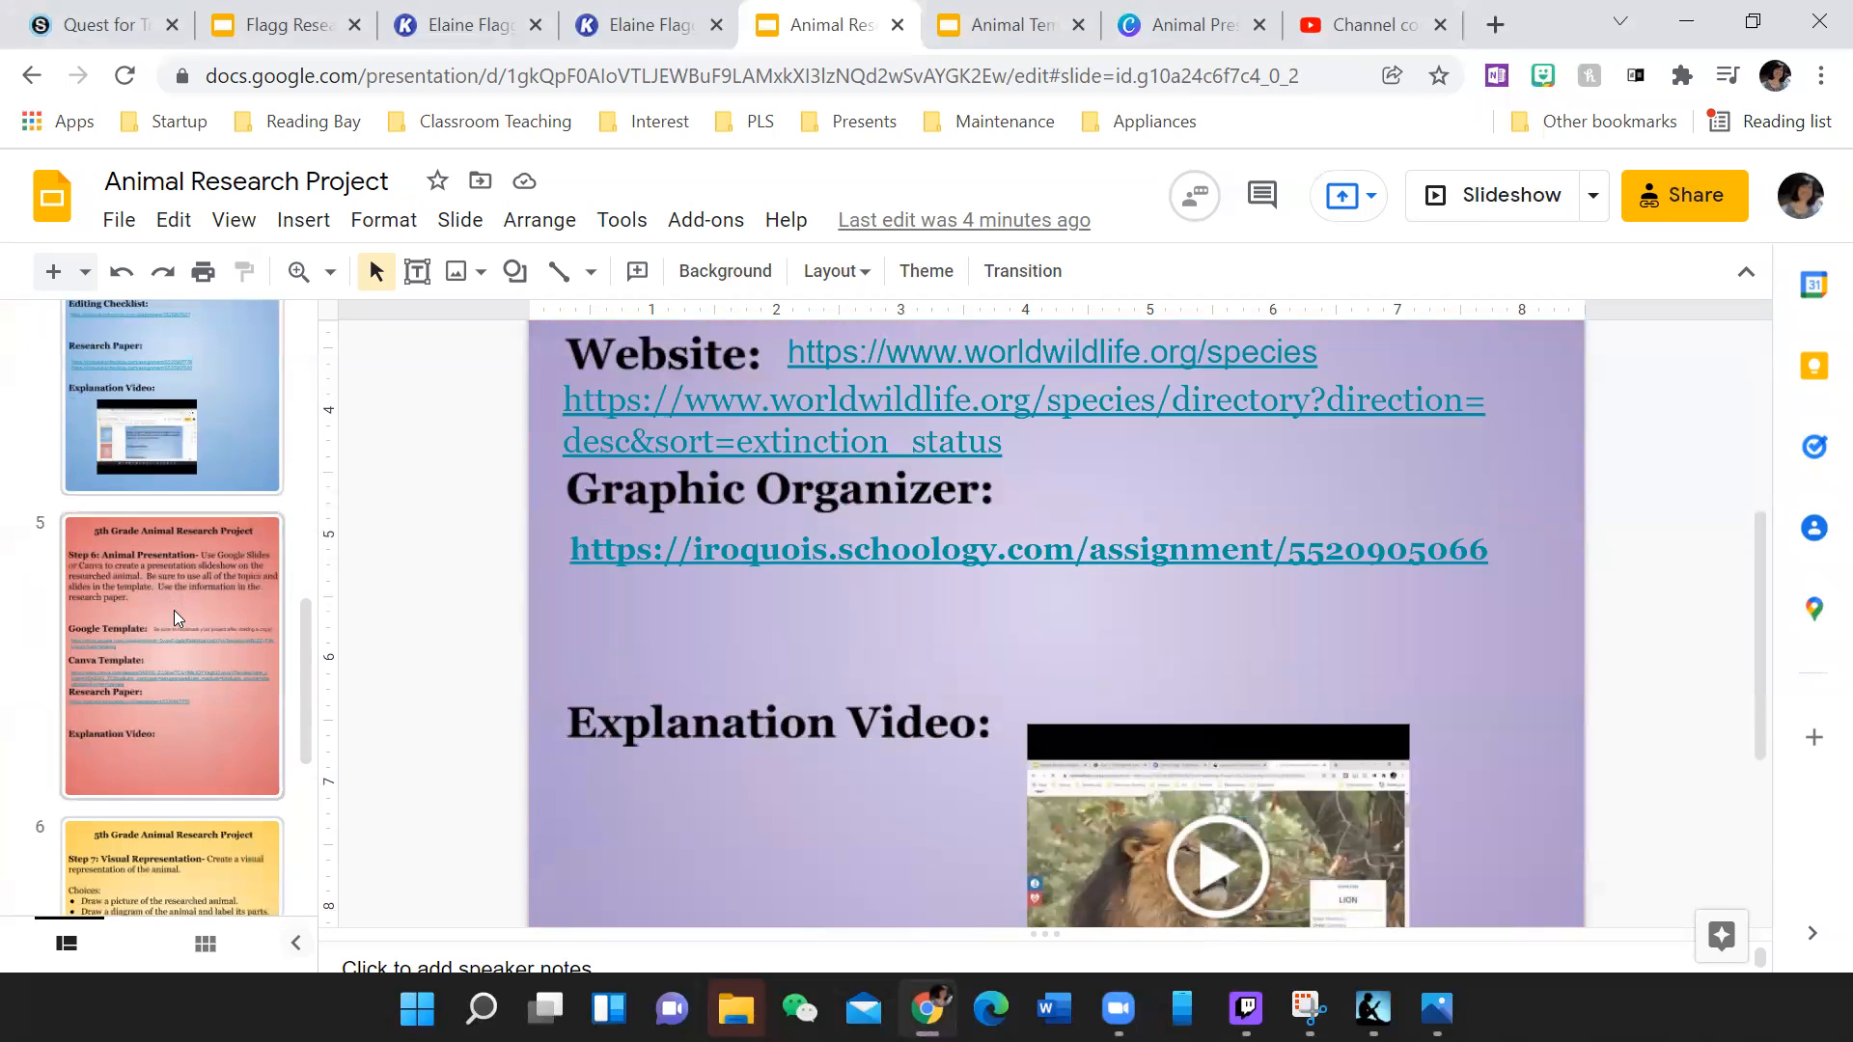
left_click(171, 657)
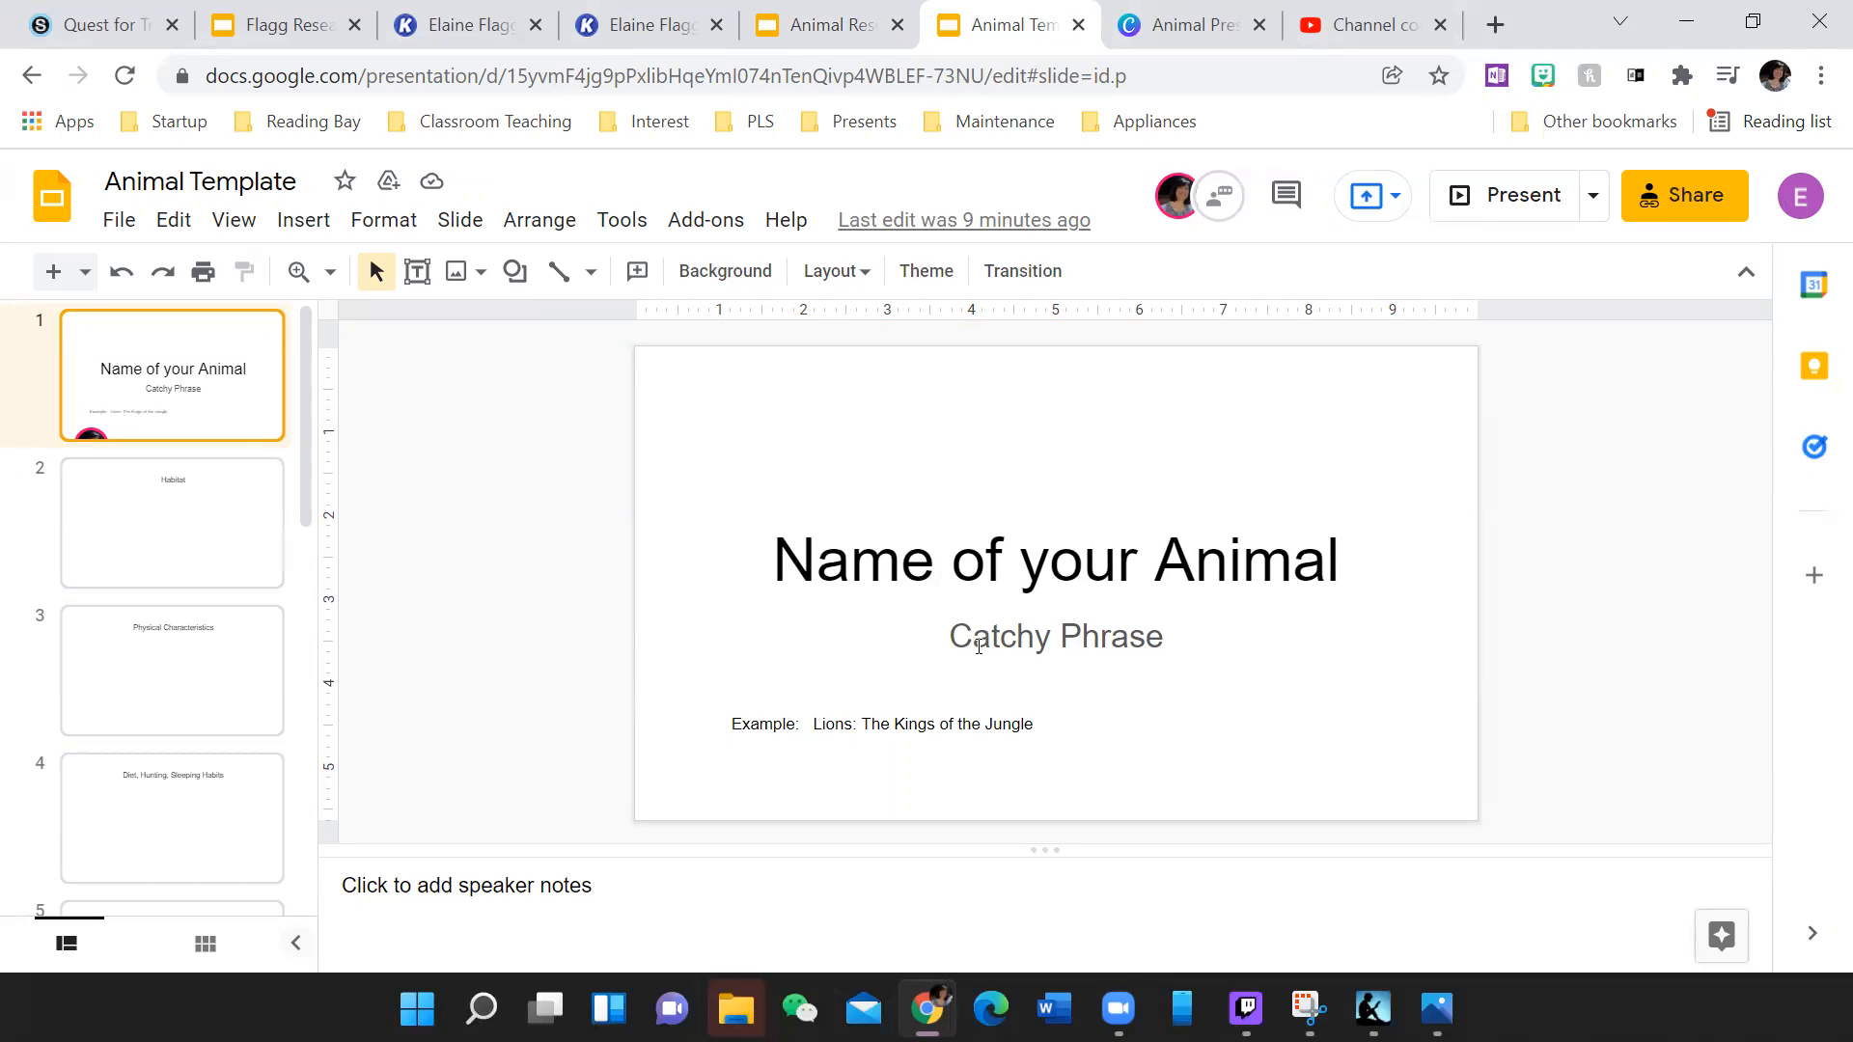
mouse_move(1160, 630)
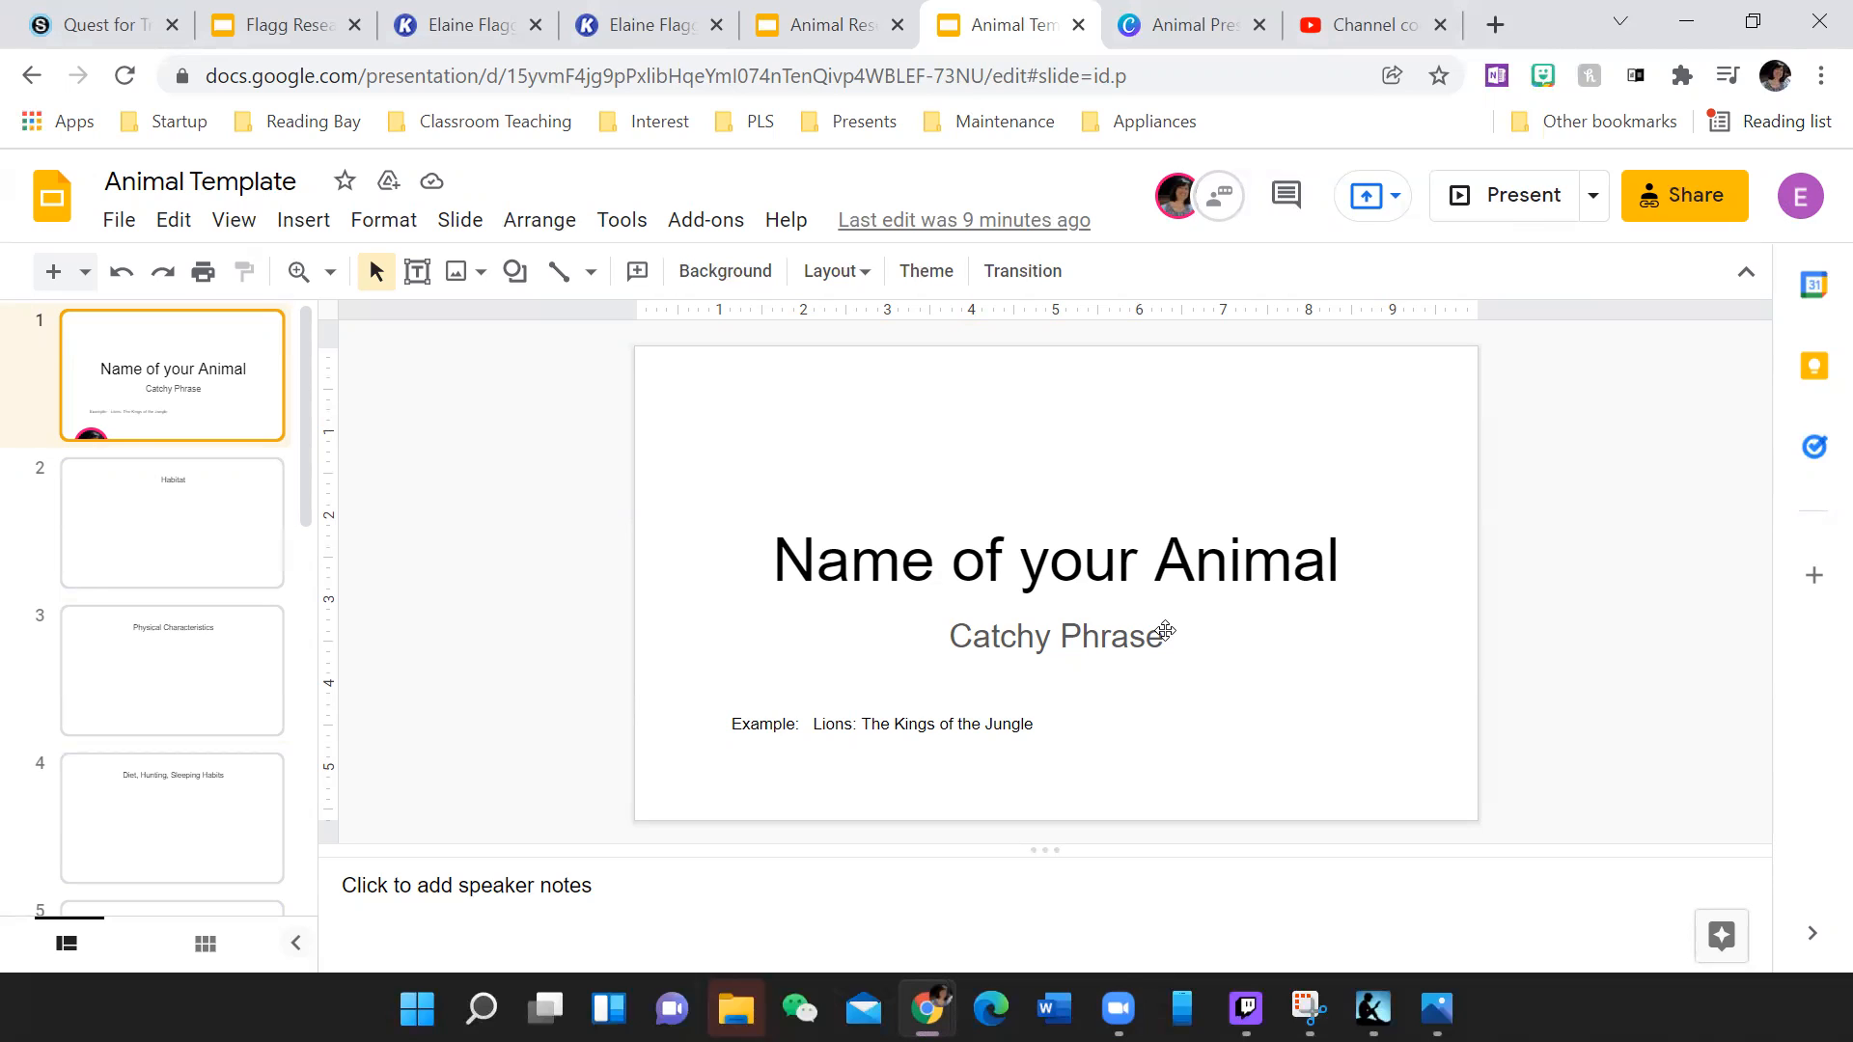
- Switch to the Canva tab holding the Animal Presentation template
left_click(1190, 24)
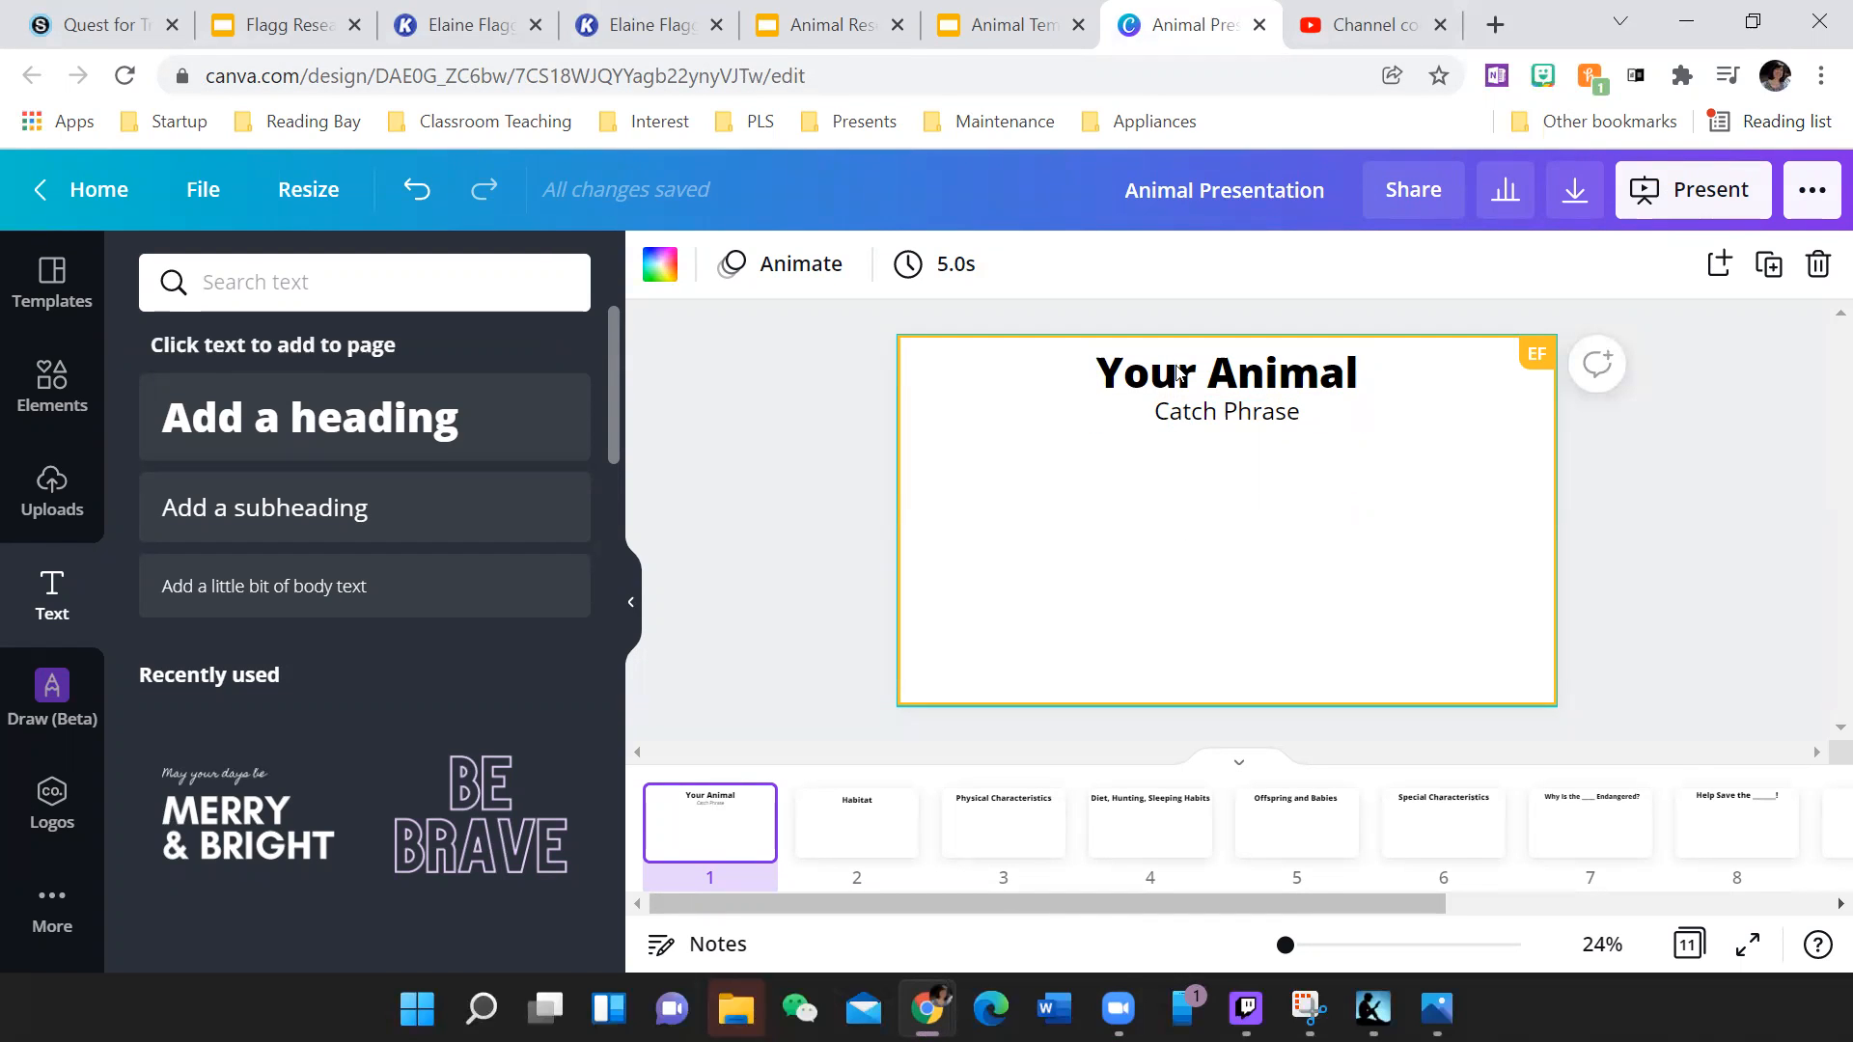
- Type 'Catchy Phrase' in the Canva subtitle, then compare the Habitat slides in Canva and Google
left_click(1226, 411)
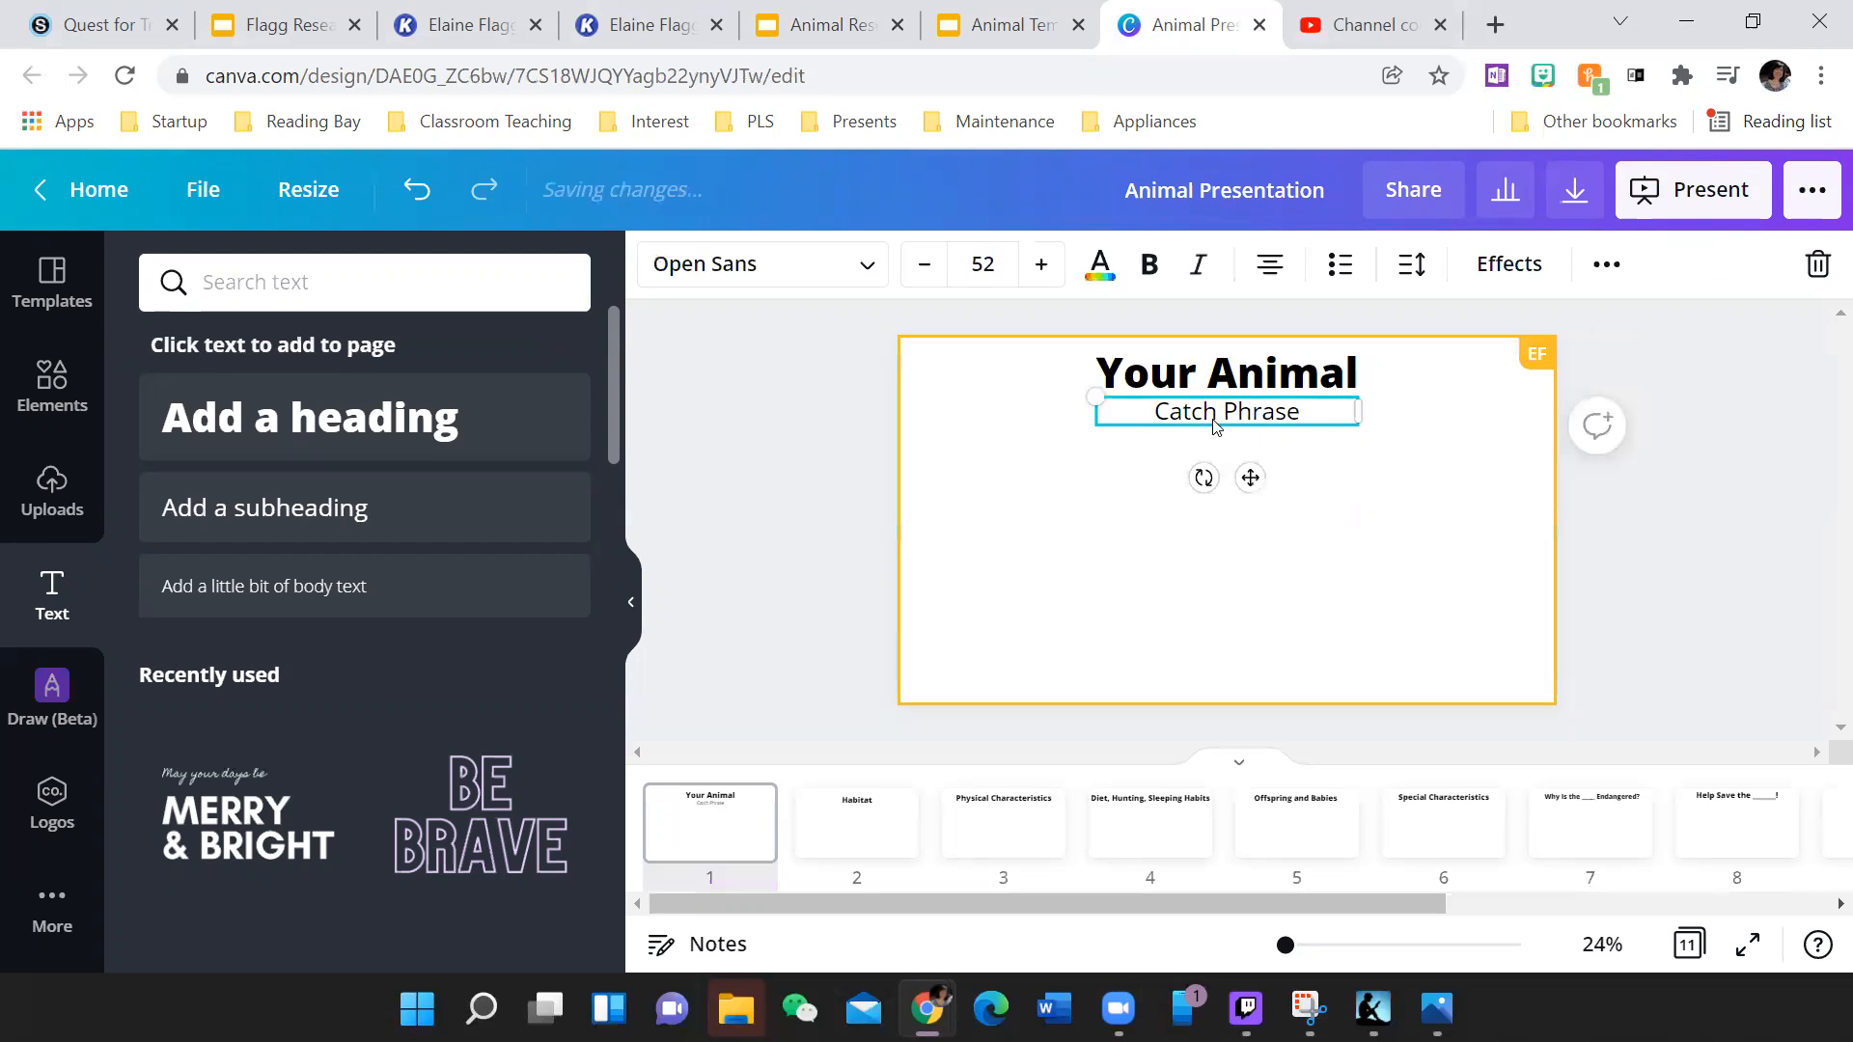
type("Catchy Phrase")
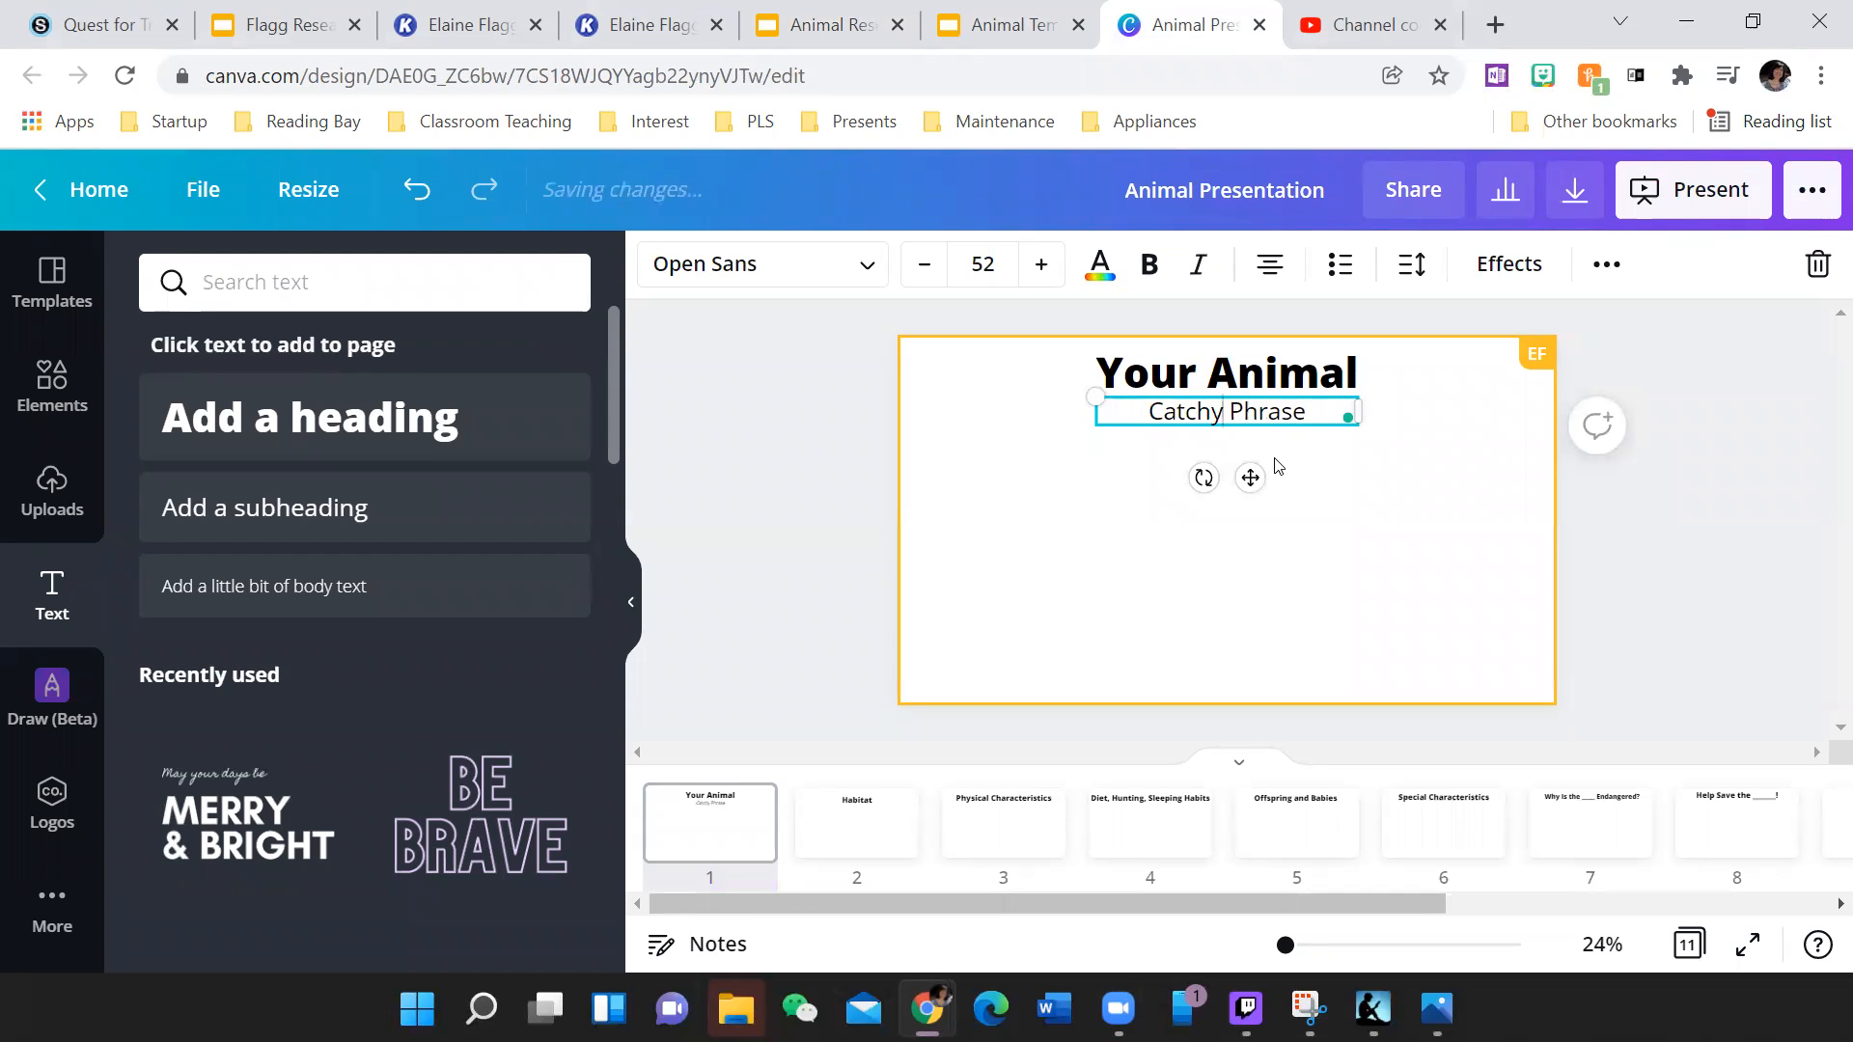
left_click(856, 823)
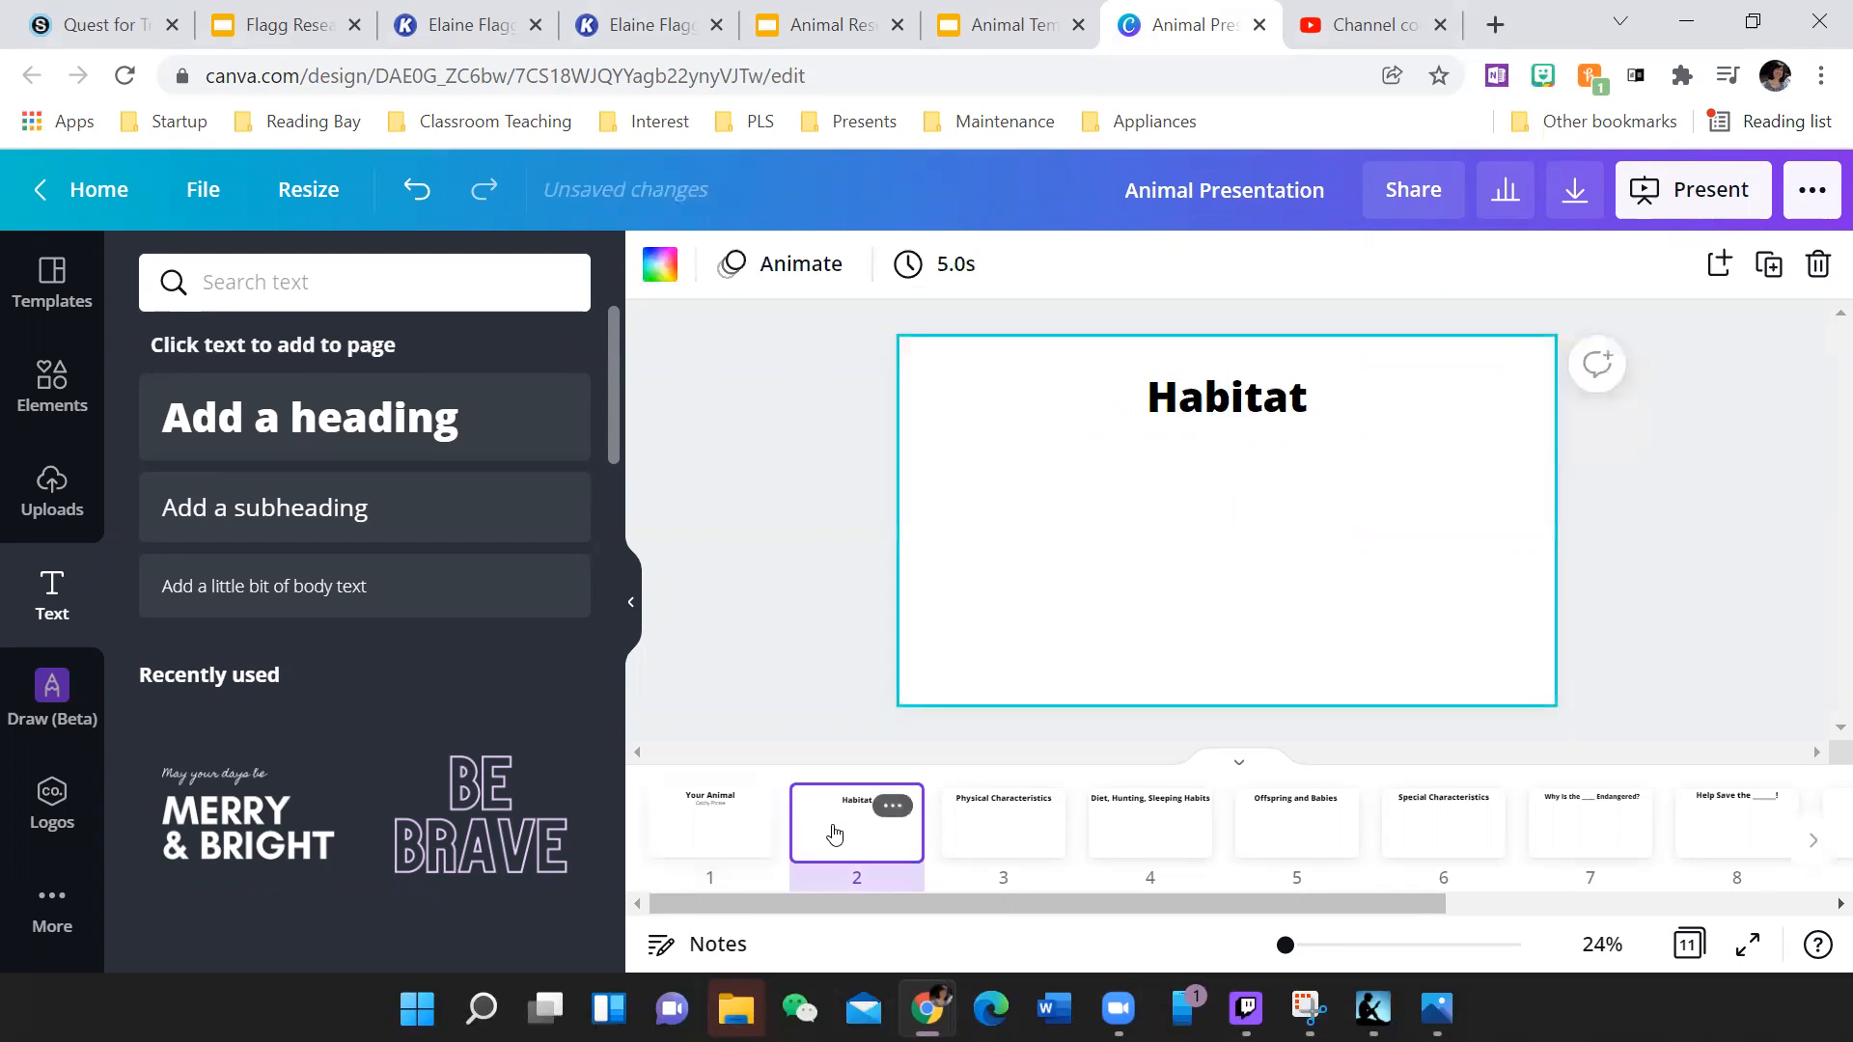
left_click(1006, 23)
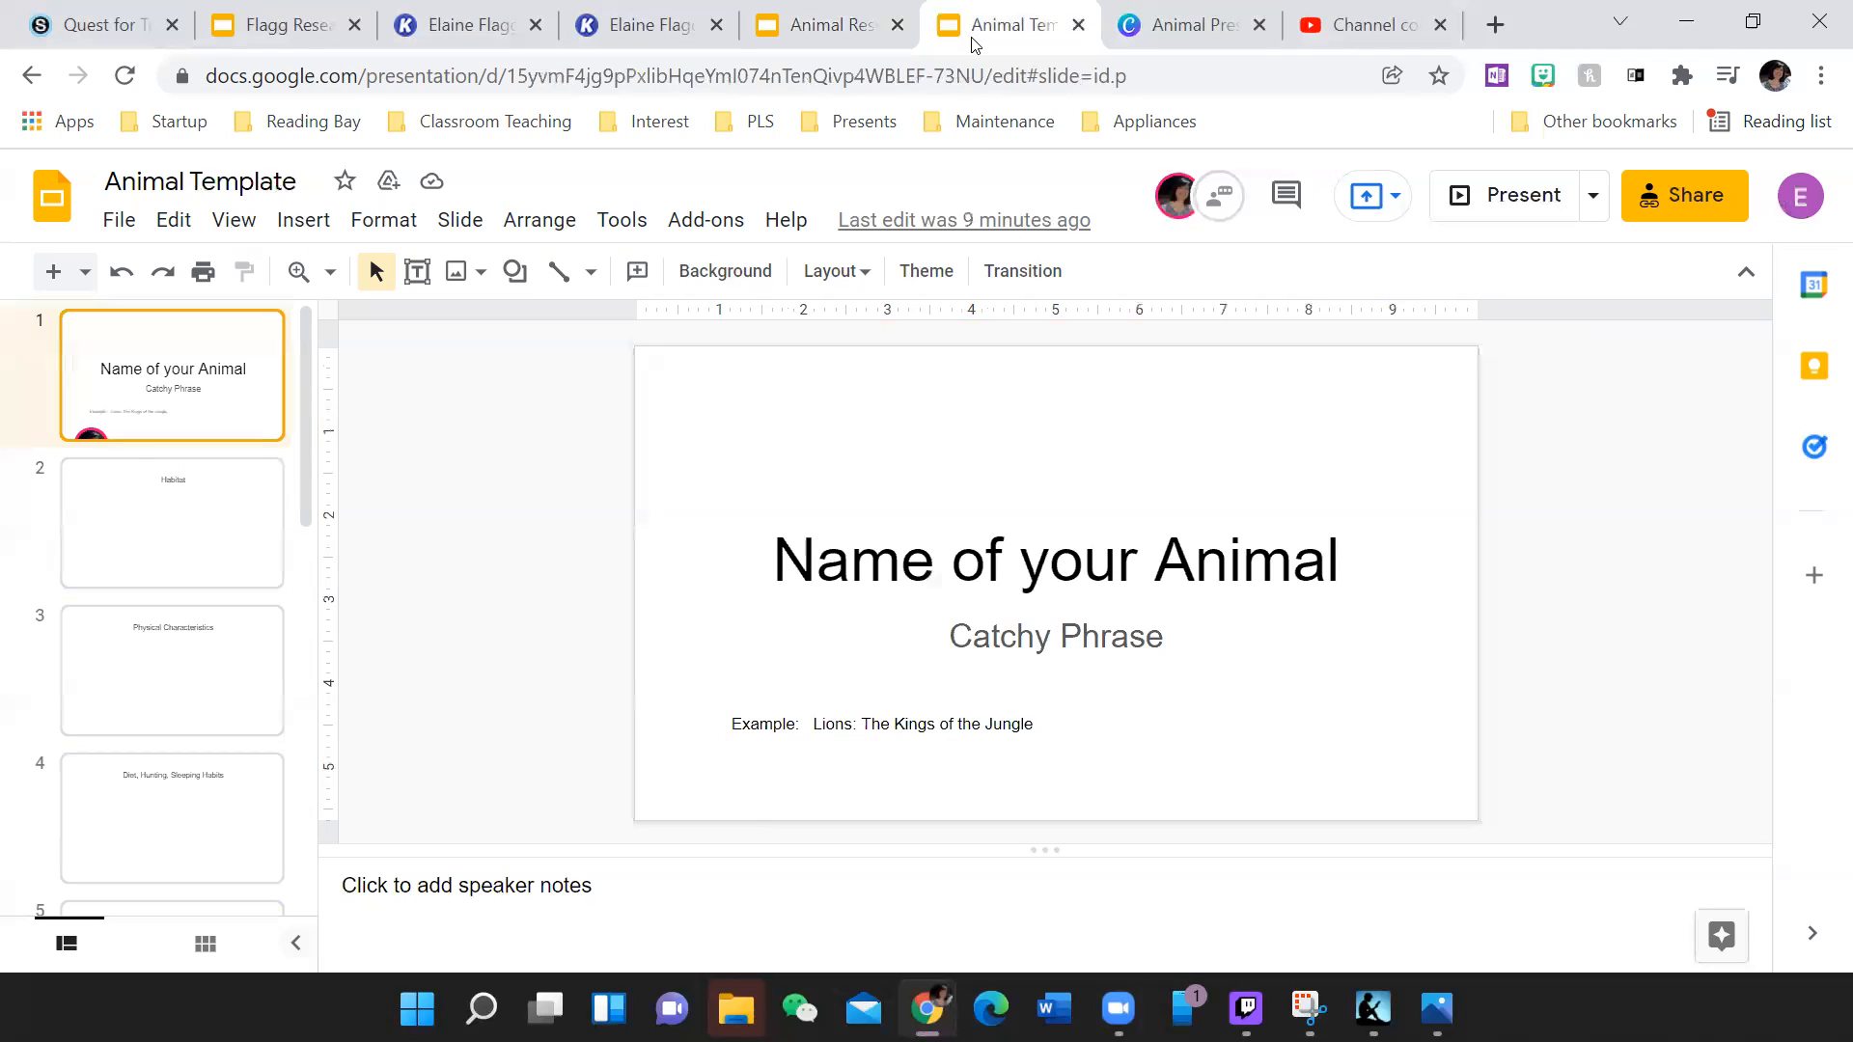
left_click(172, 522)
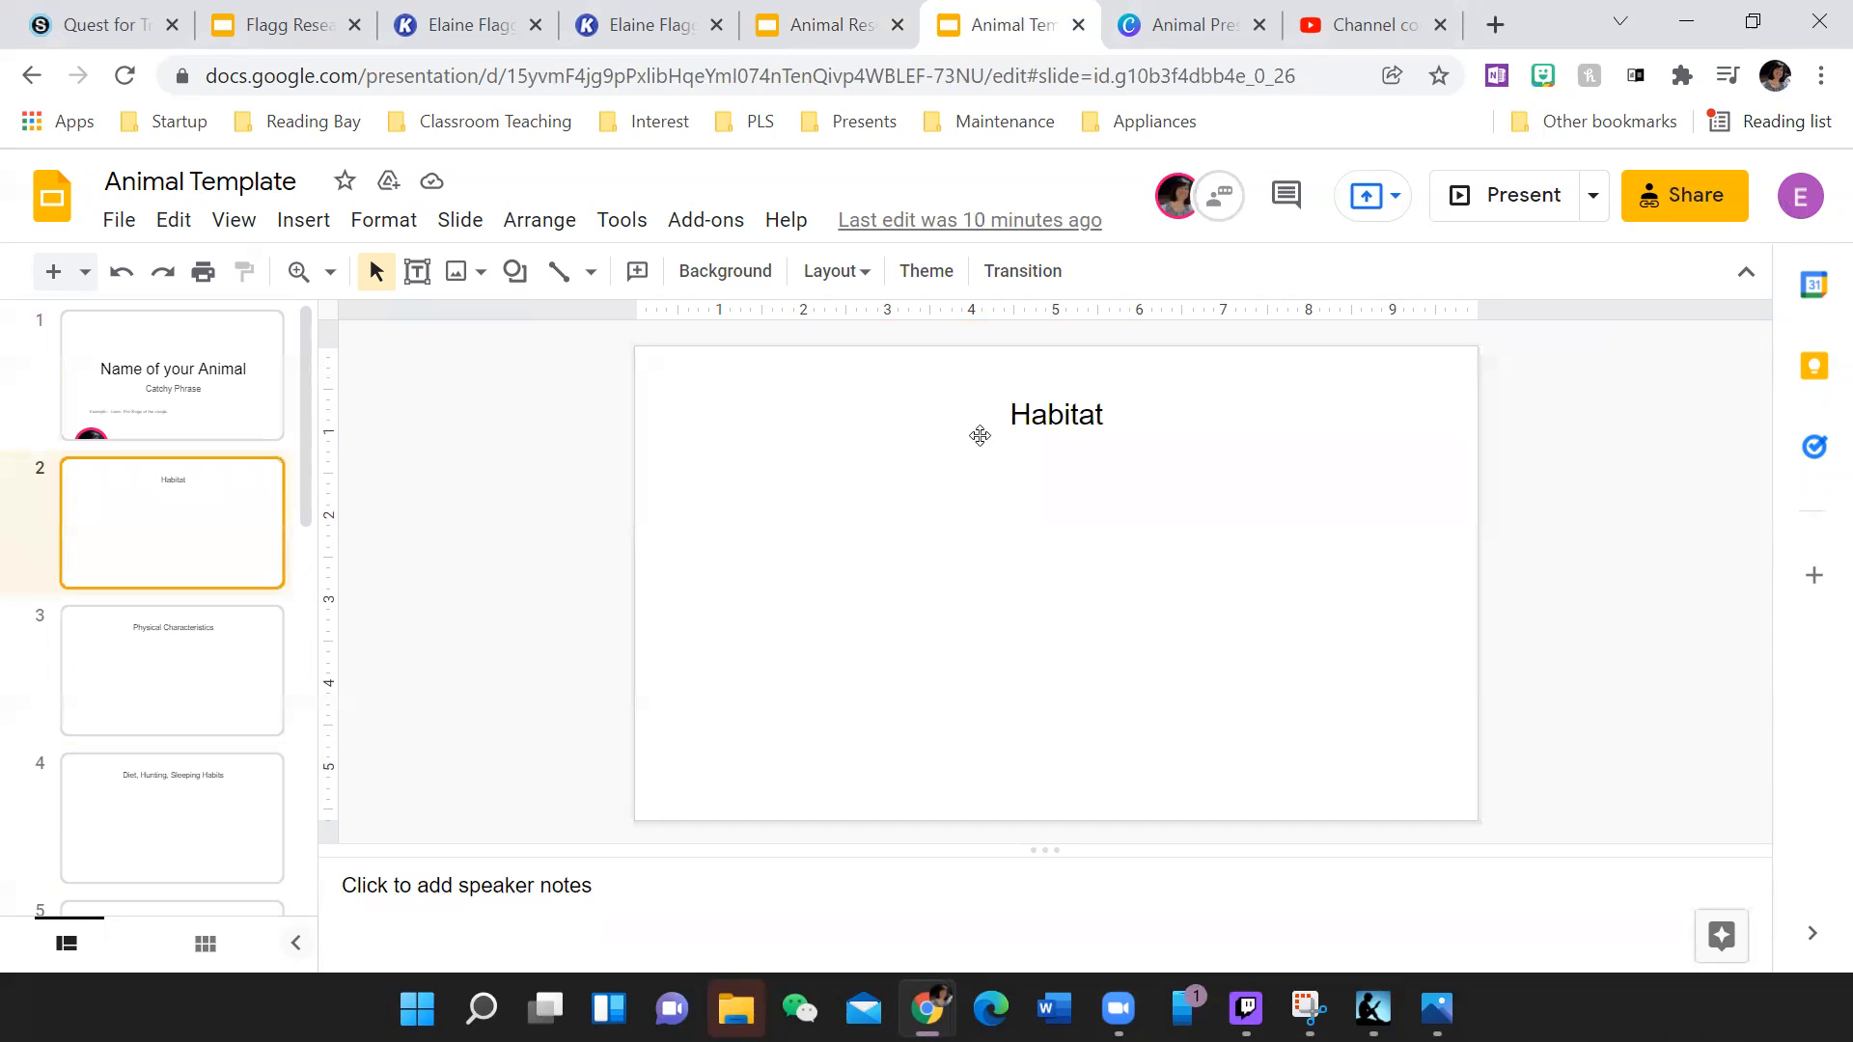
left_click(172, 670)
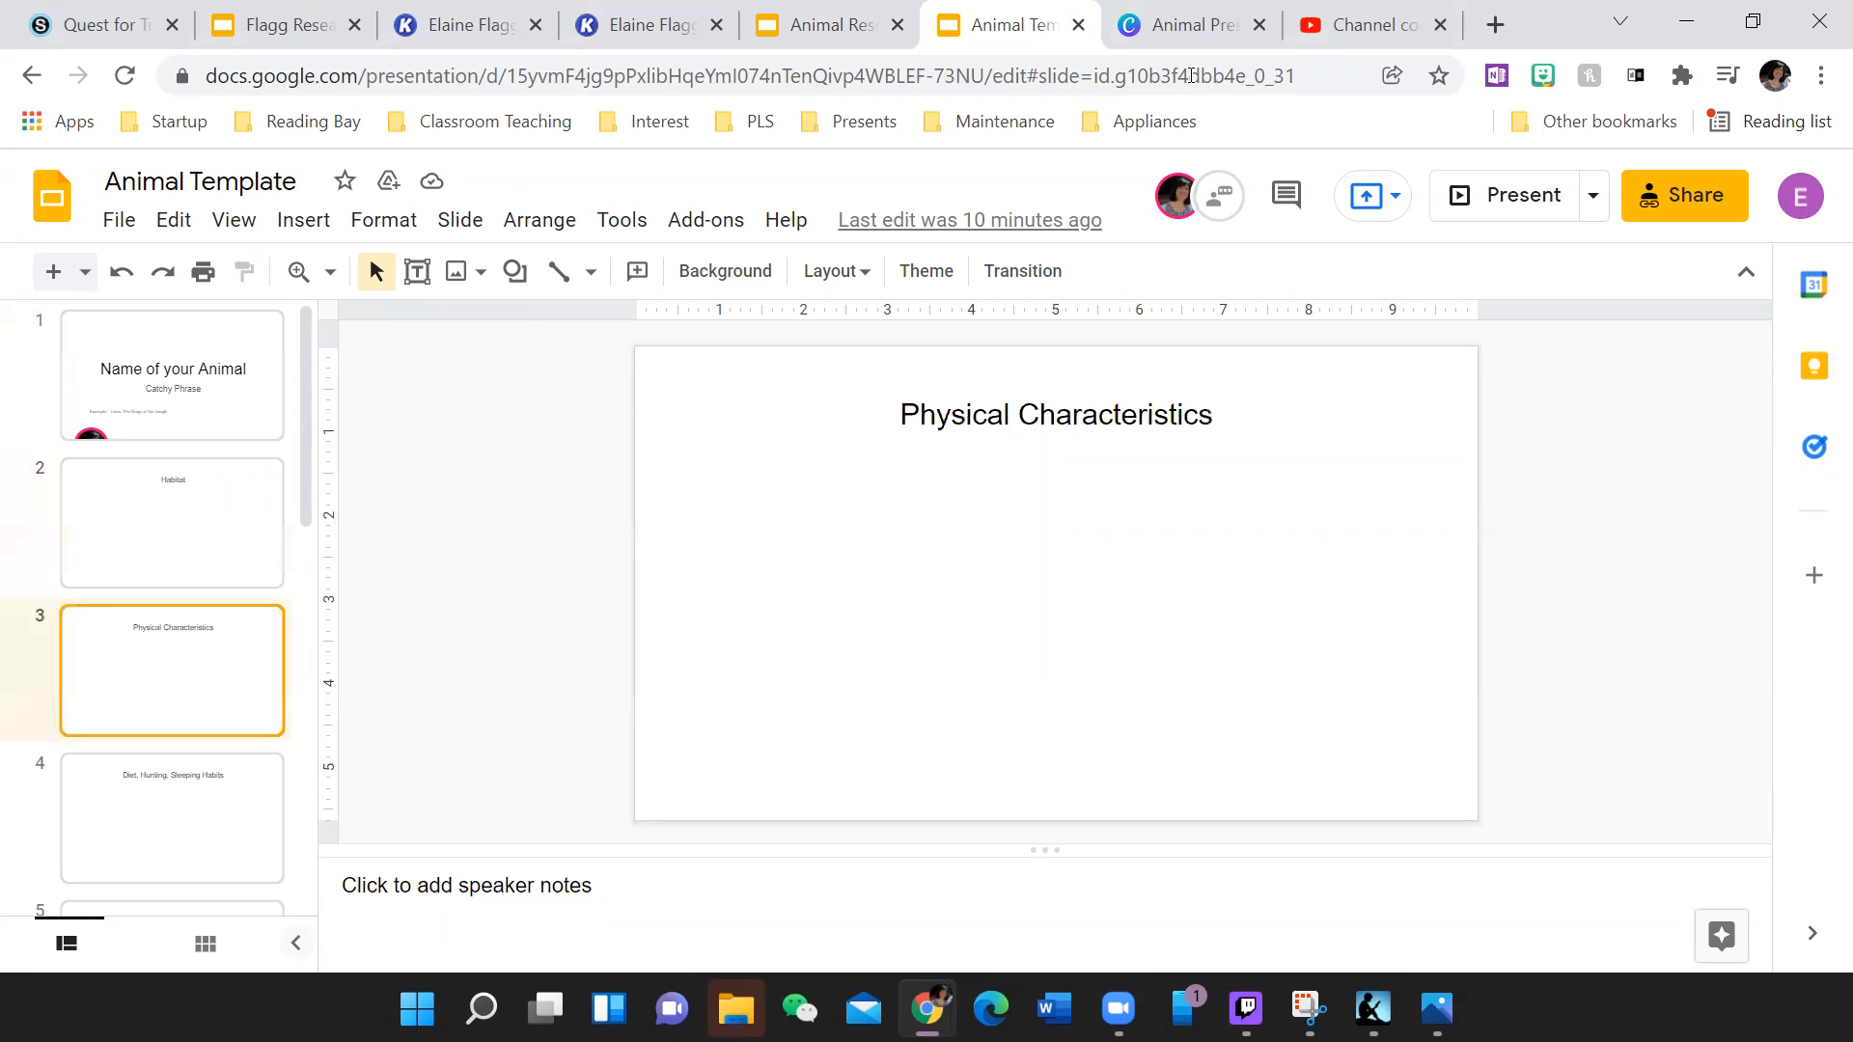
- Compare the Physical Characteristics and Diet, Hunting, Sleeping Habits slides in Canva and Google
left_click(1183, 23)
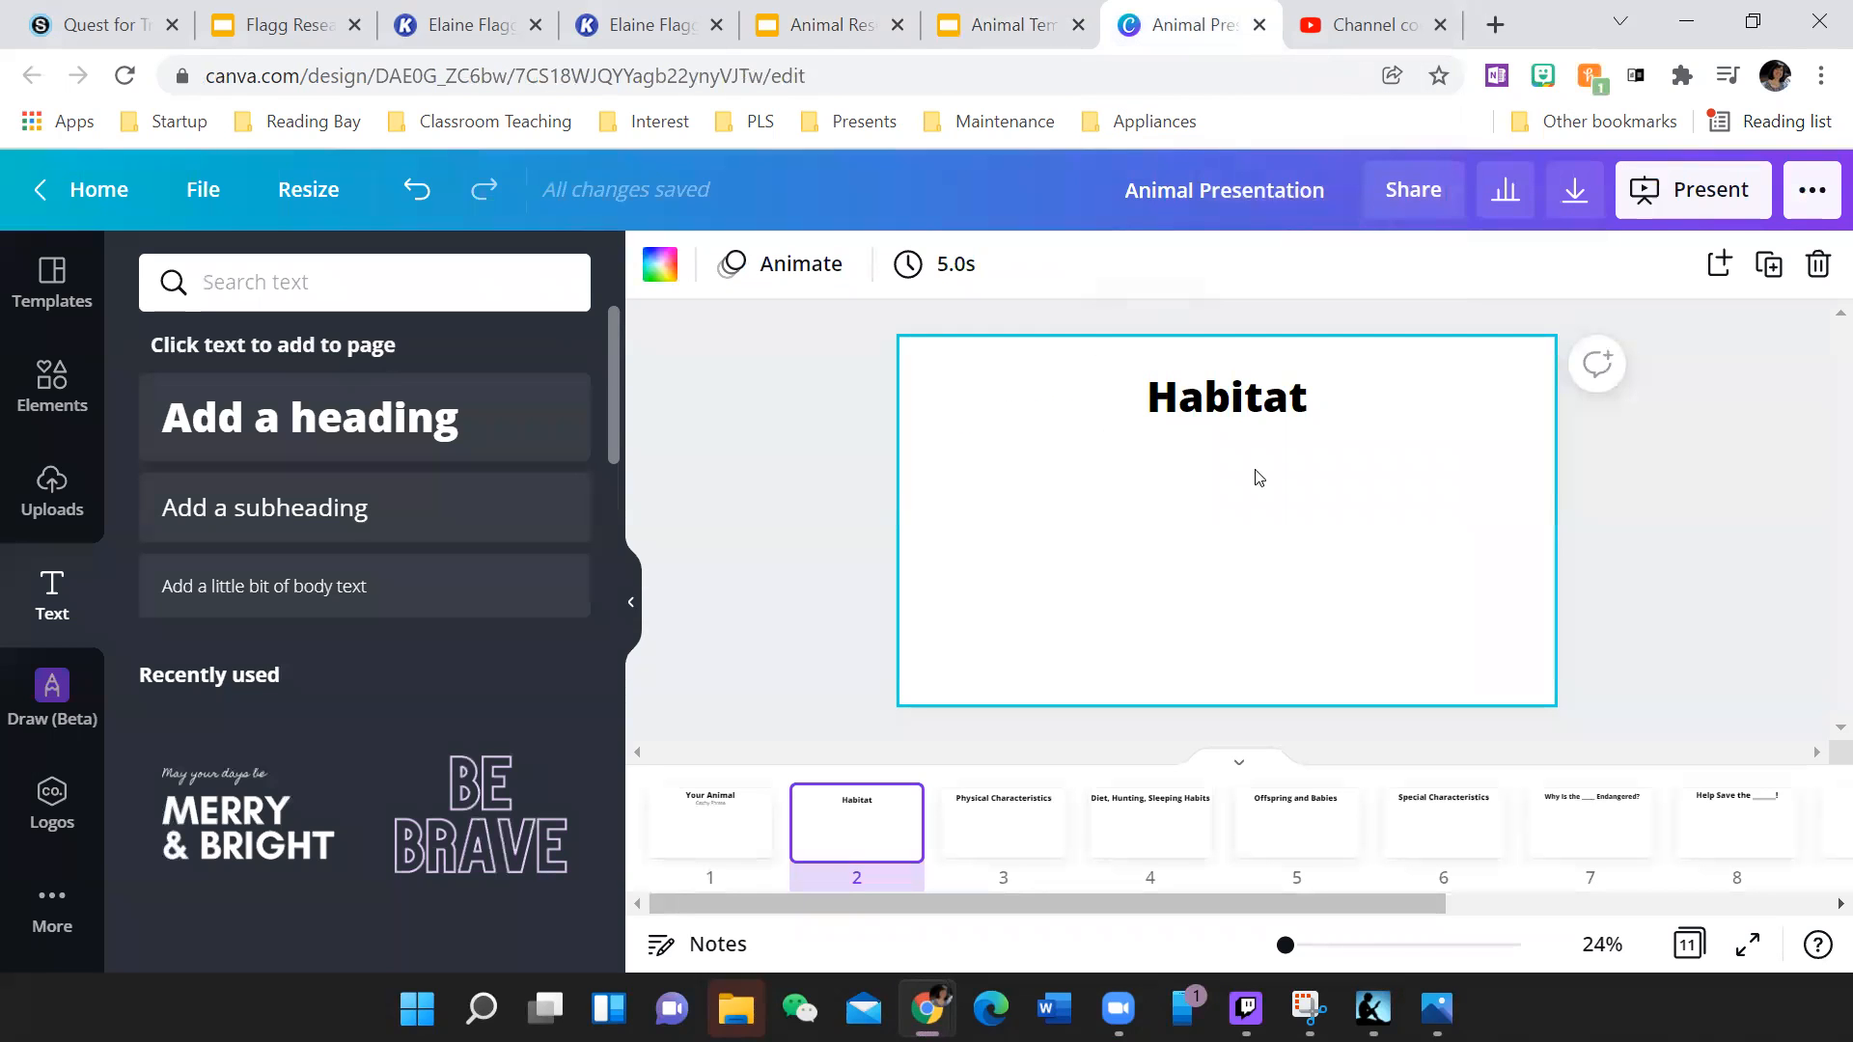
left_click(1004, 822)
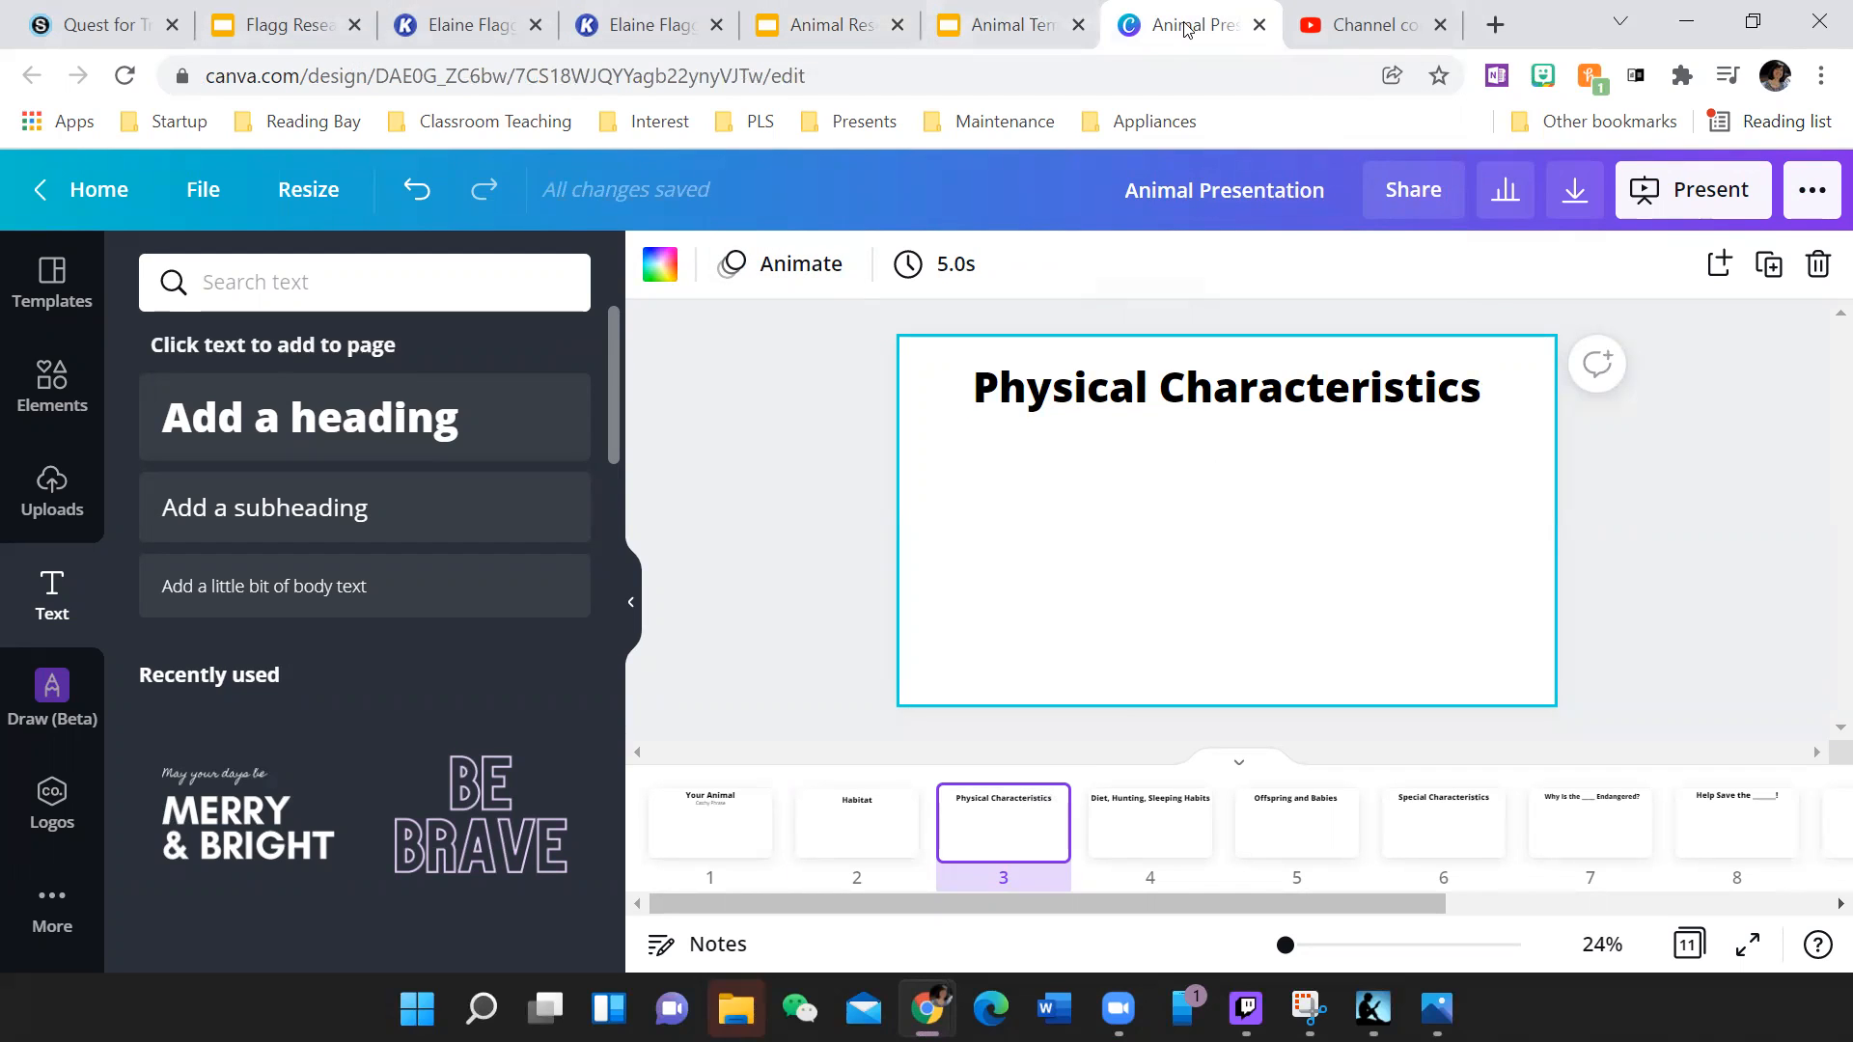
mouse_move(1188, 24)
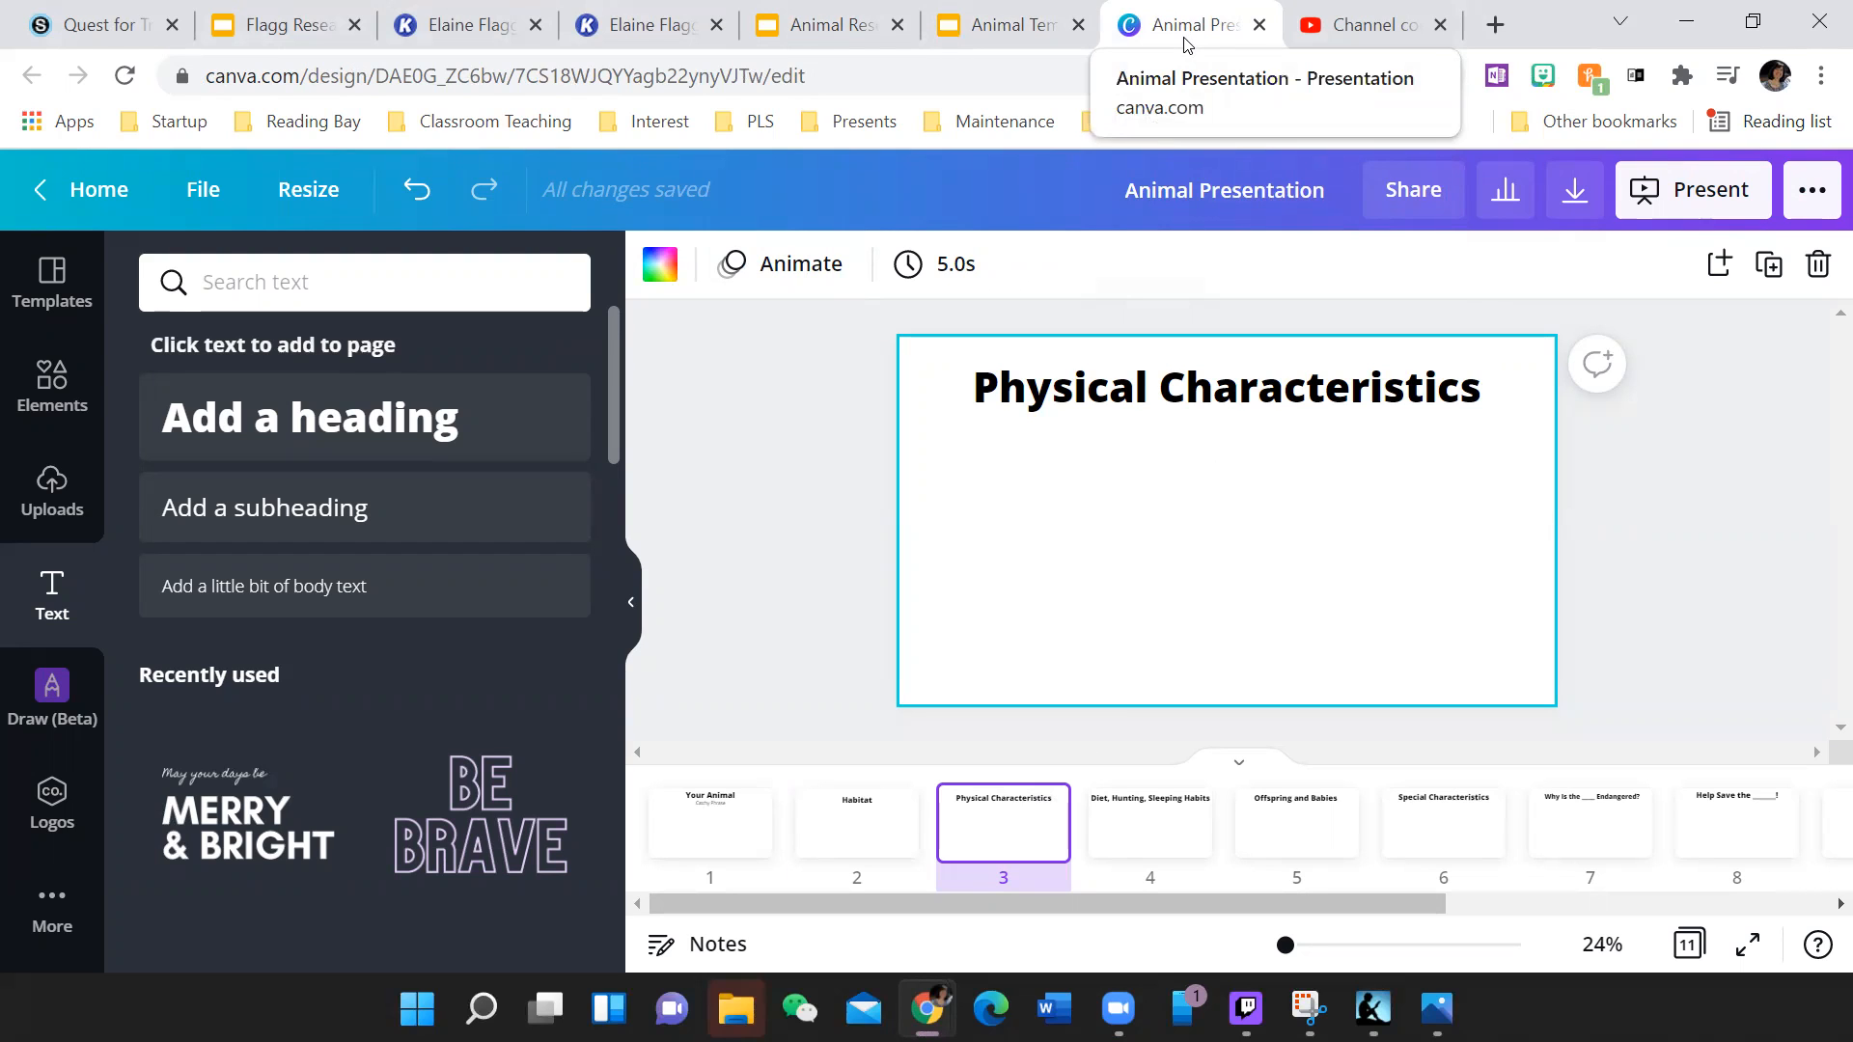
left_click(1004, 23)
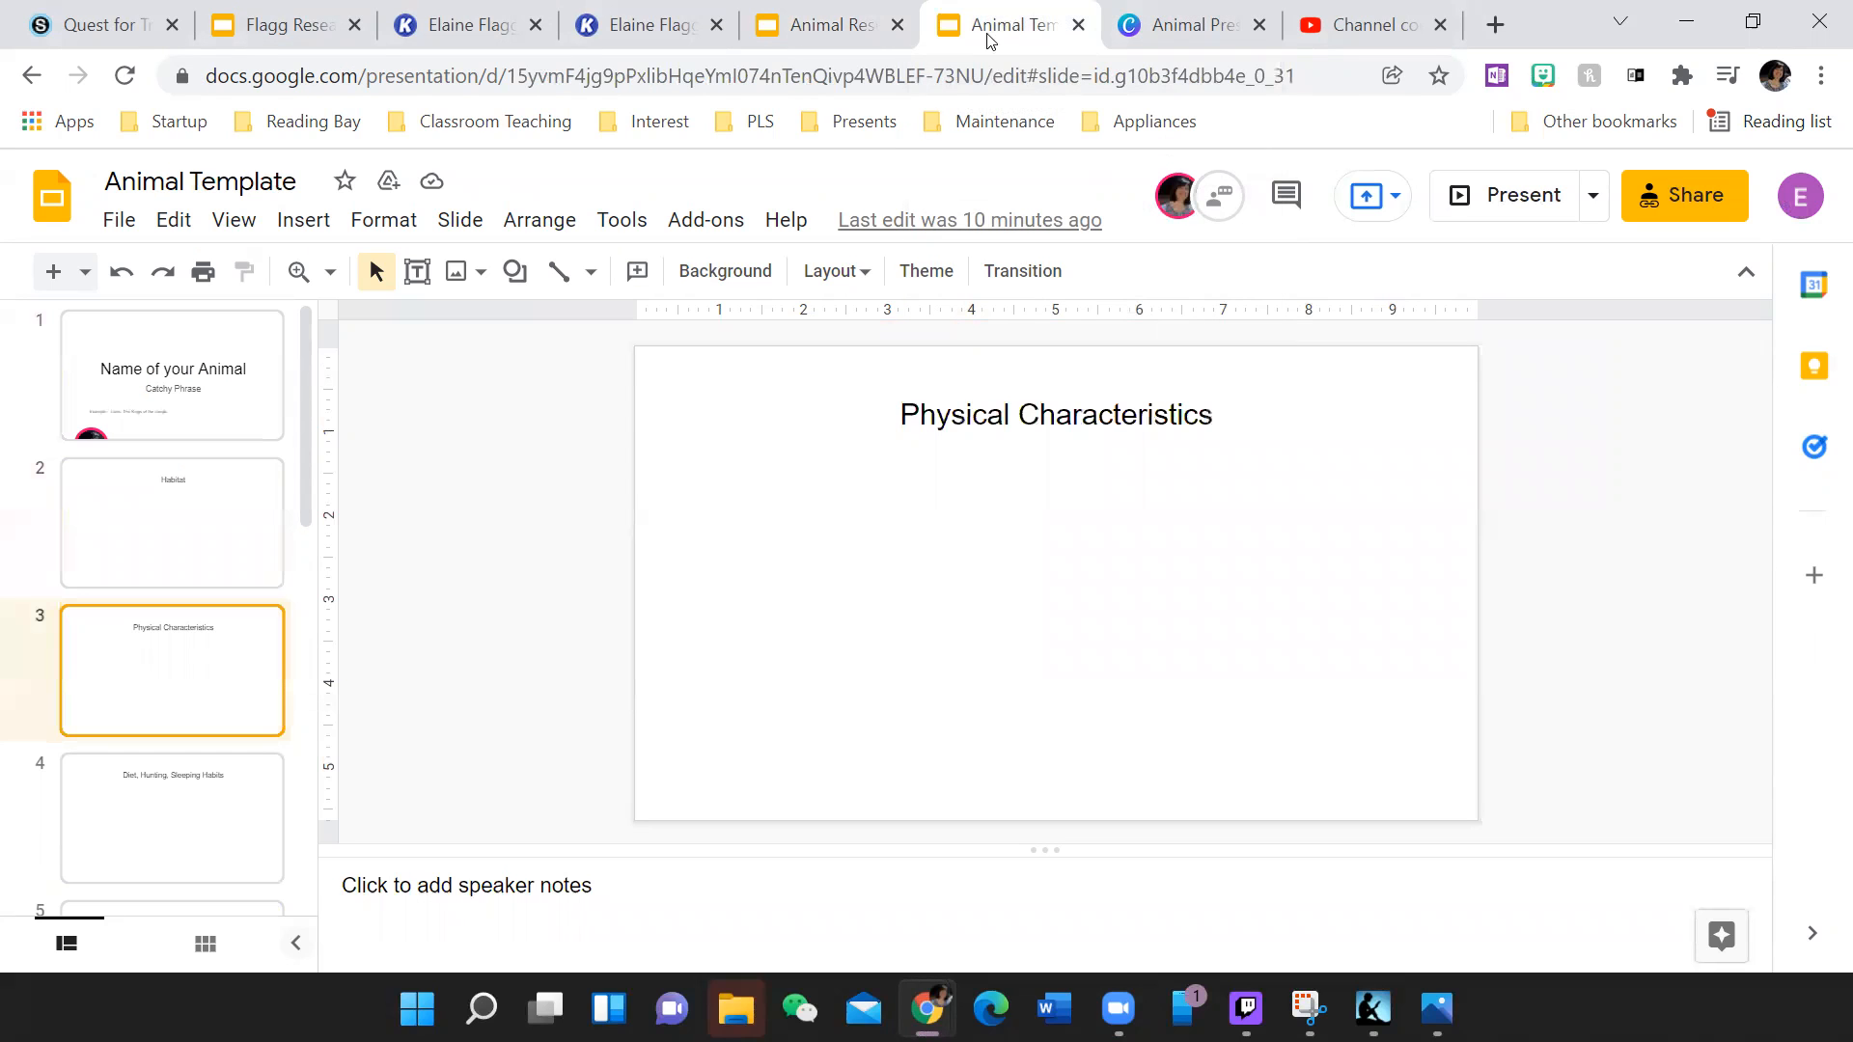
left_click(172, 811)
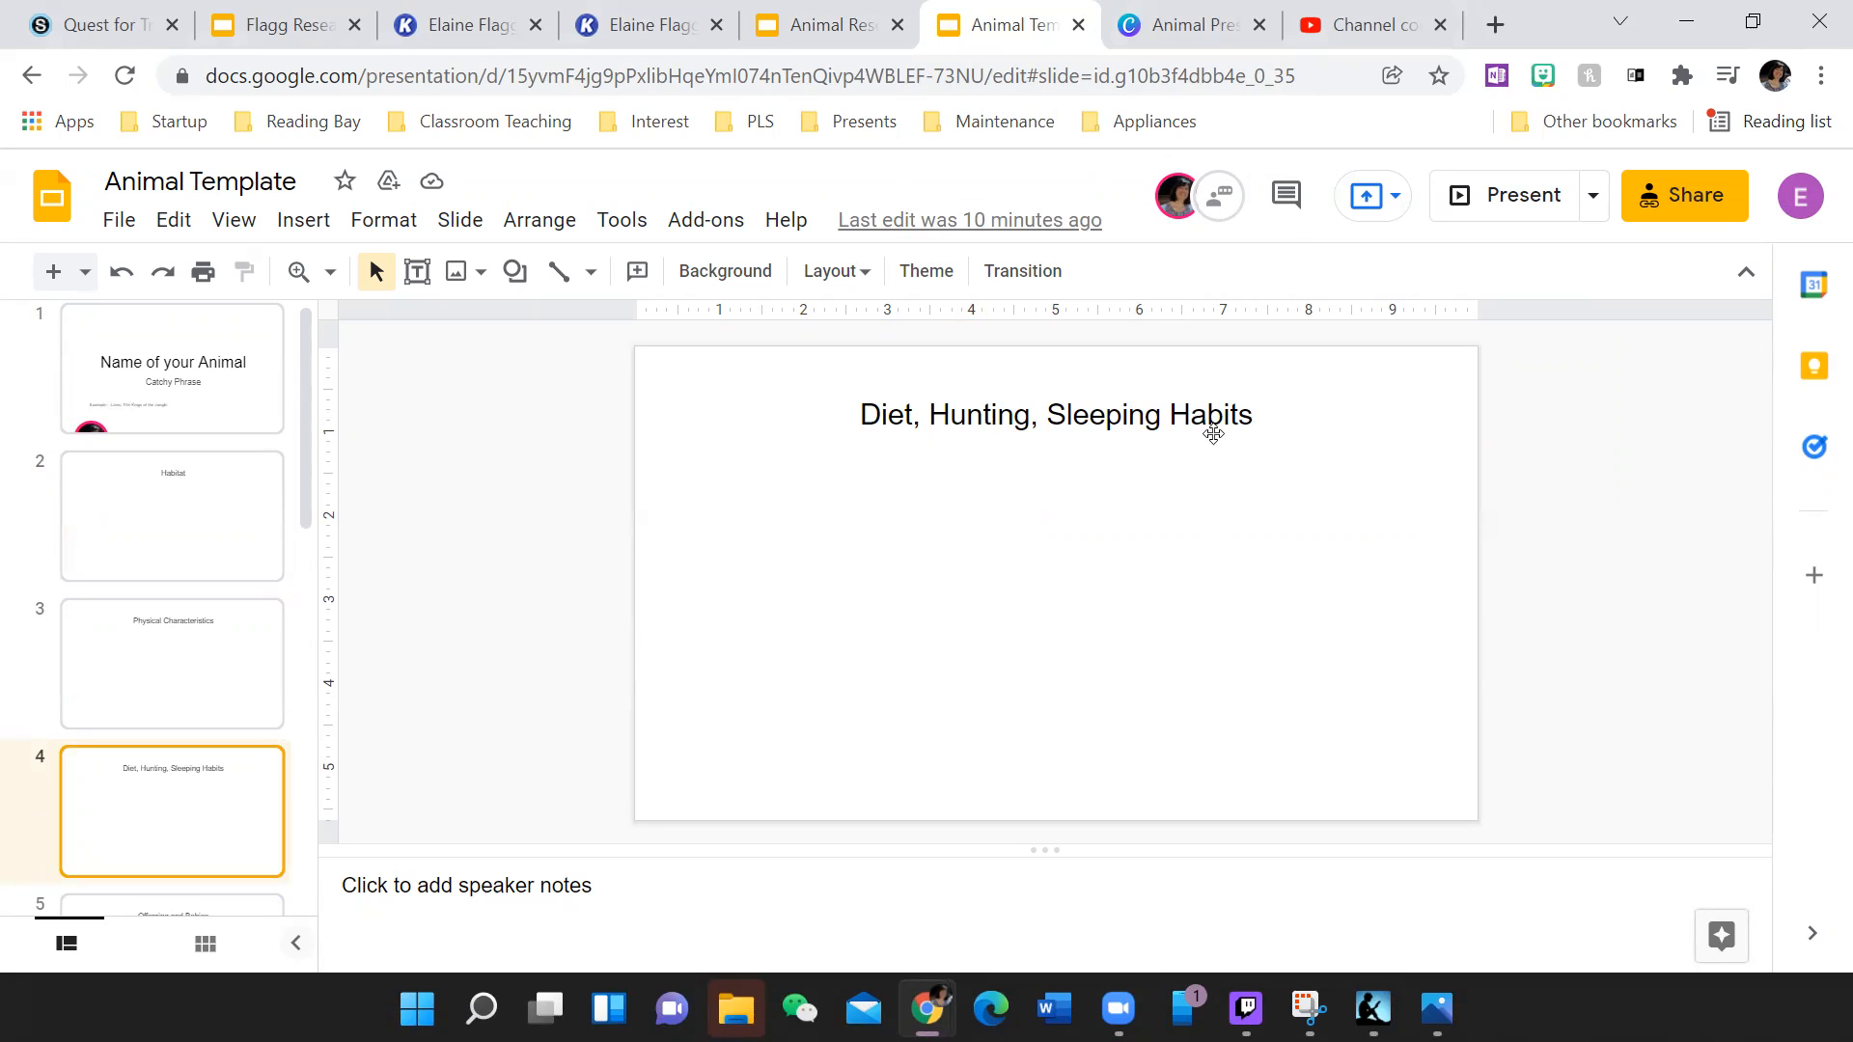
left_click(1182, 24)
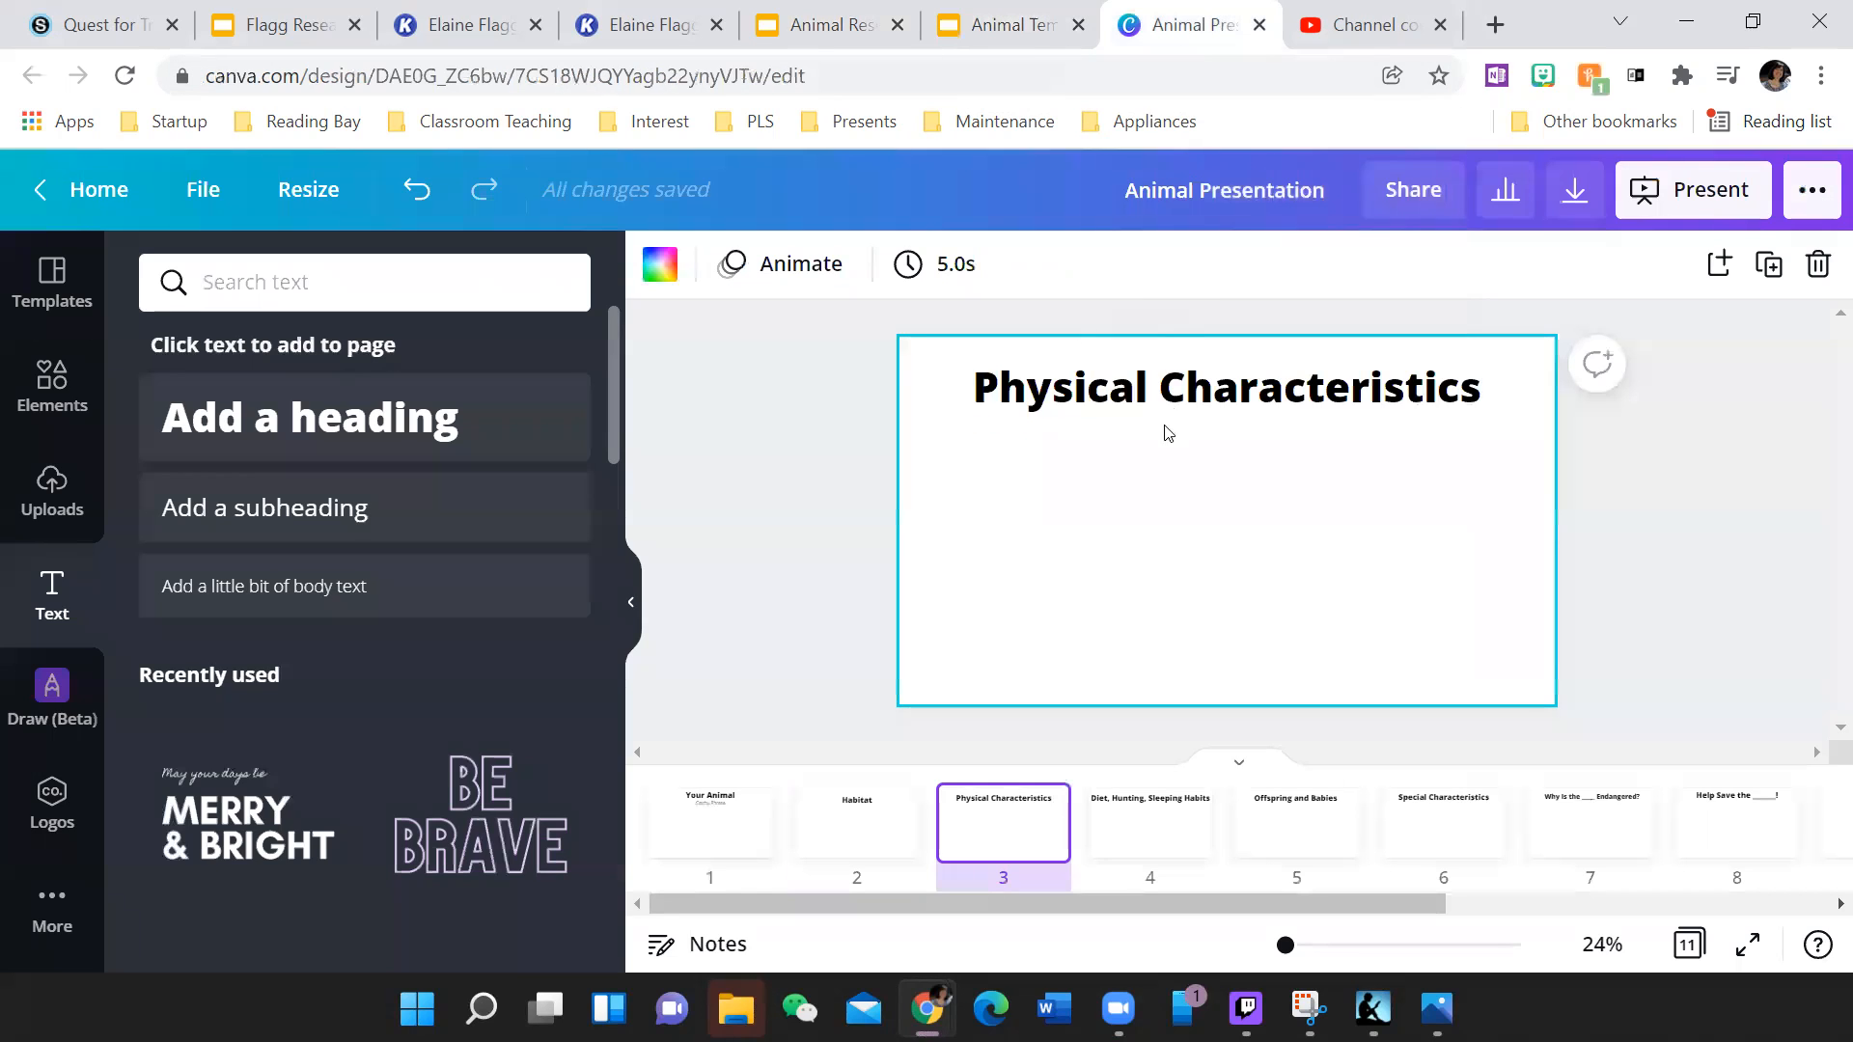
left_click(1148, 823)
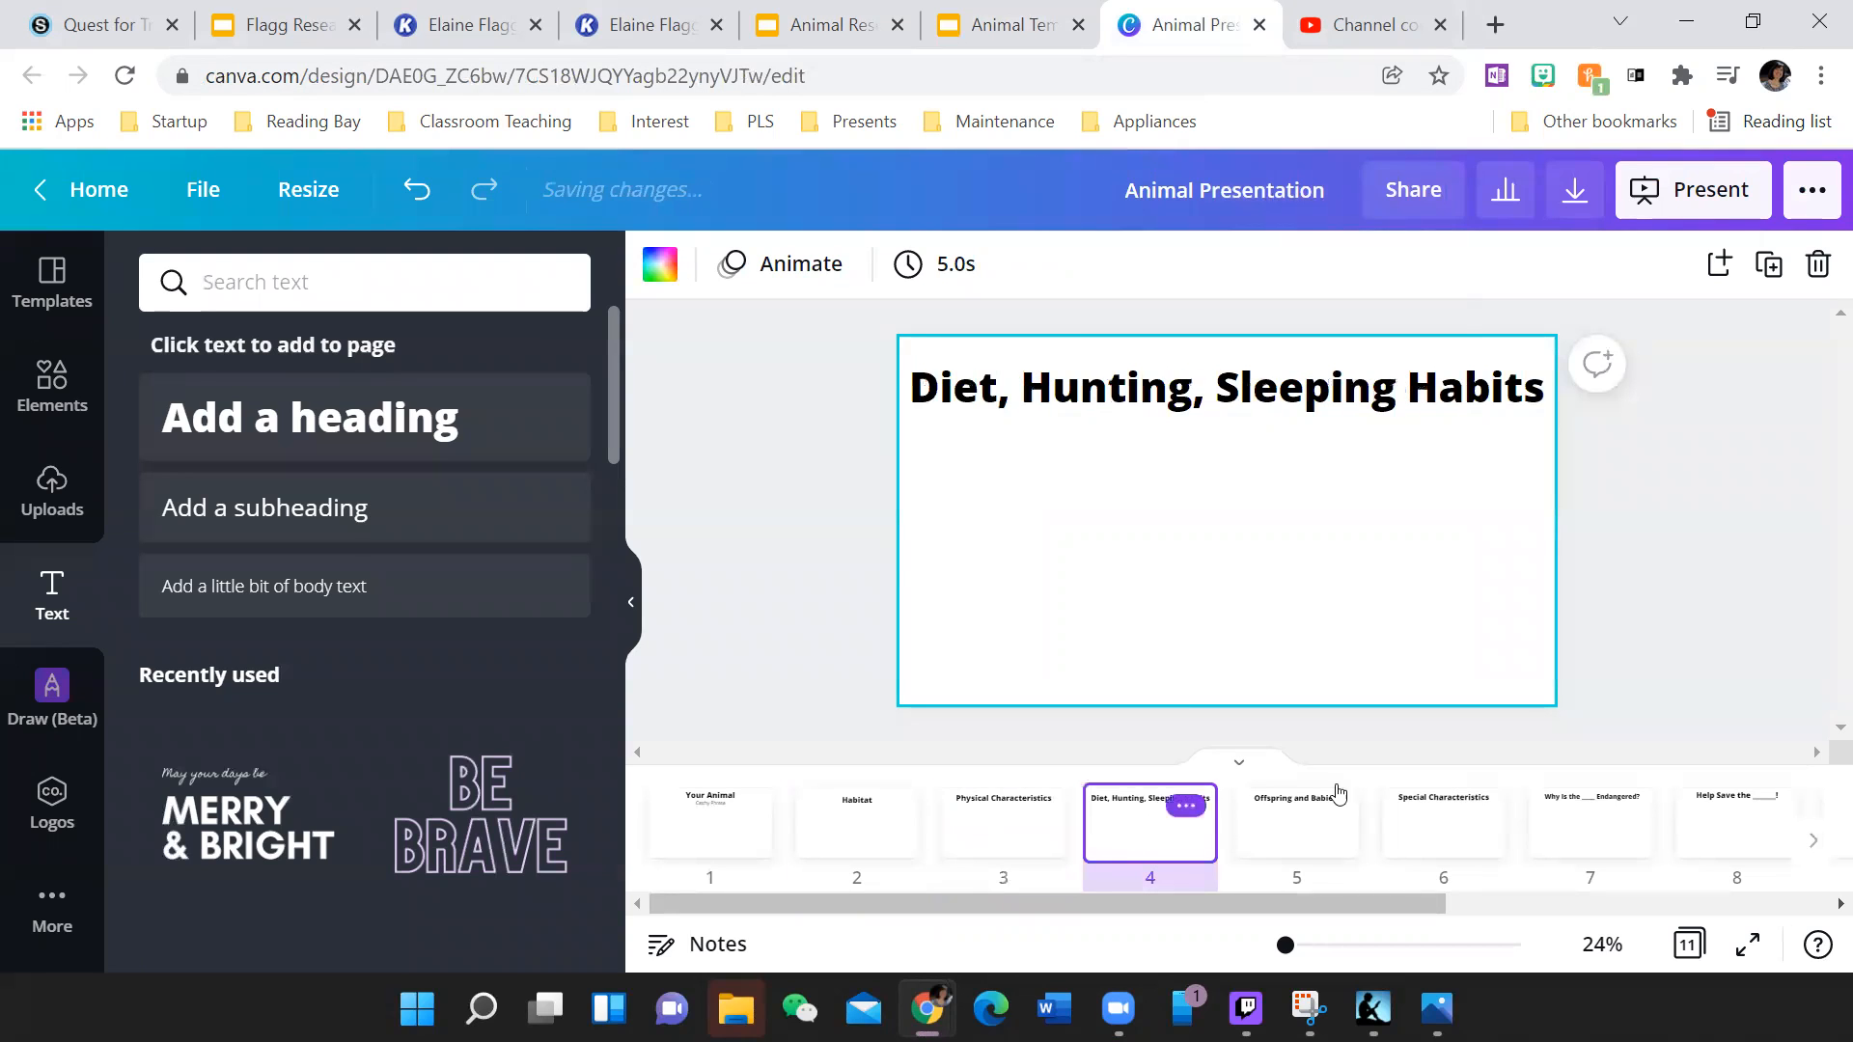
- View Canva's Special Characteristics, Help Save the ______!, and both Your Choice pages
left_click(1443, 827)
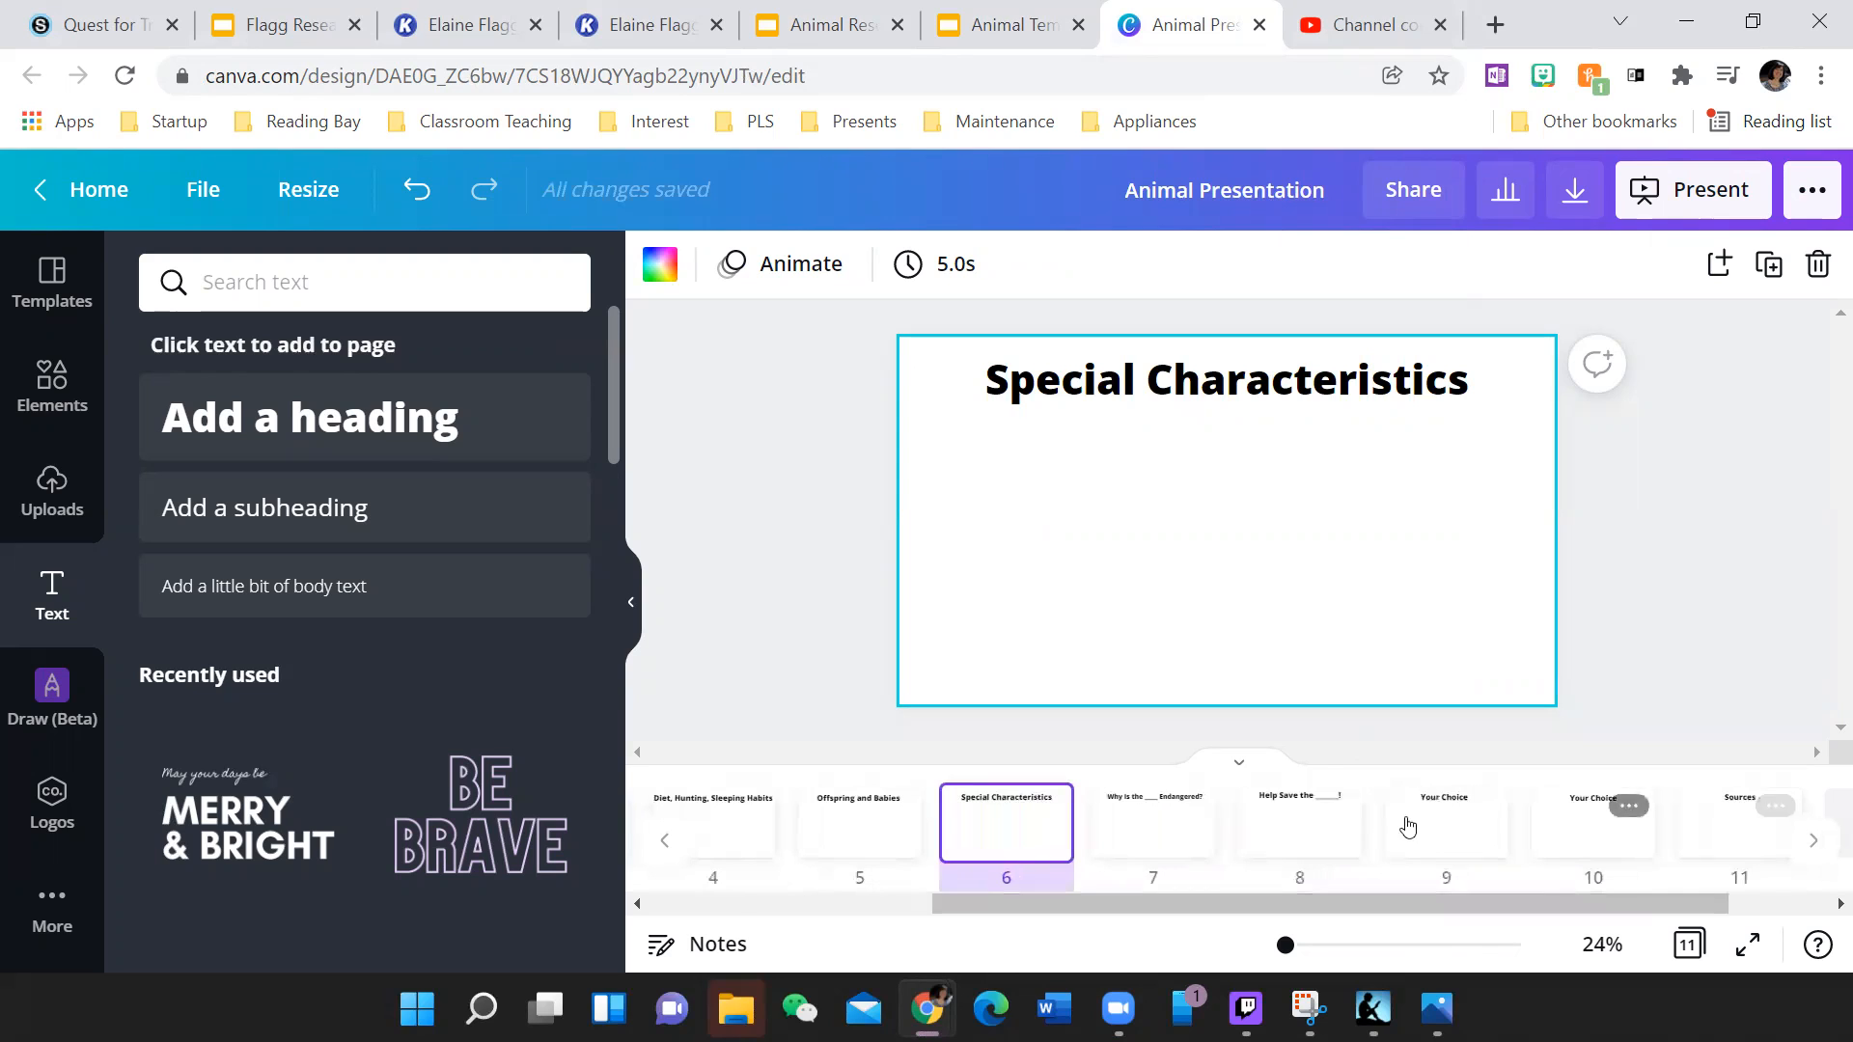
left_click(1297, 836)
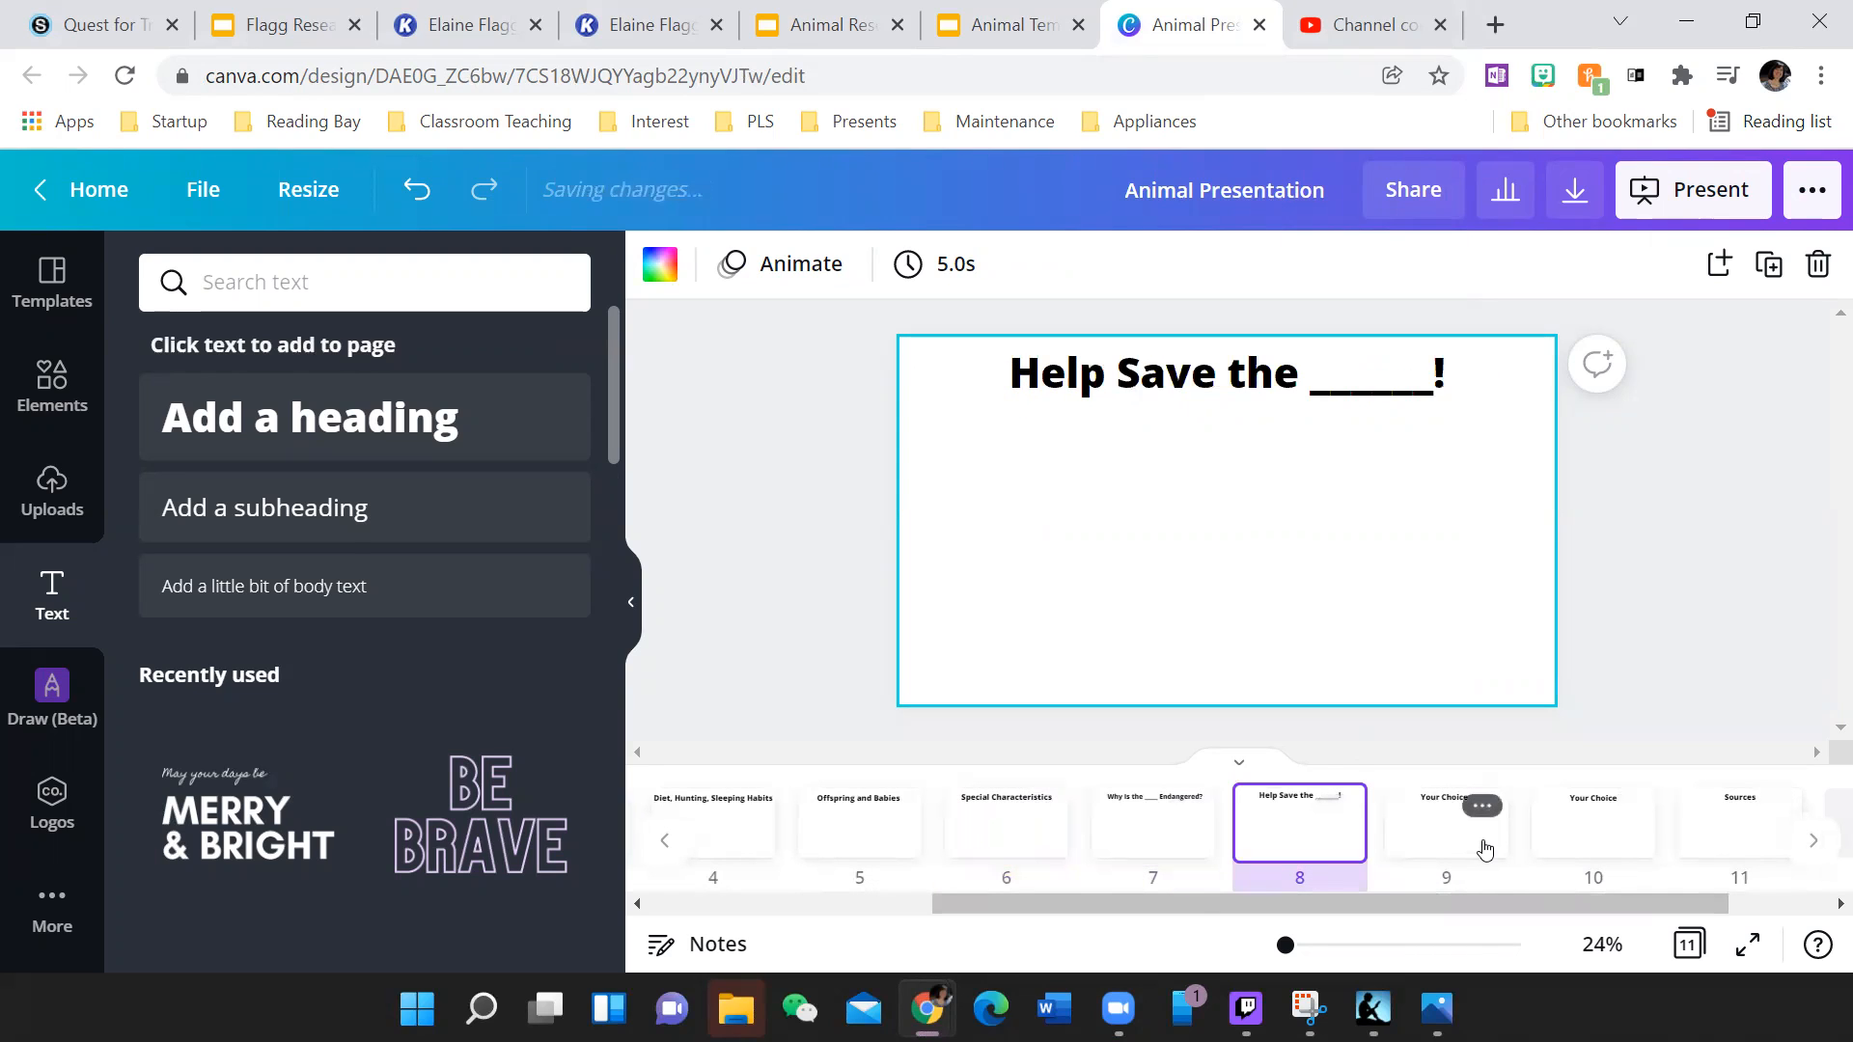
left_click(1446, 823)
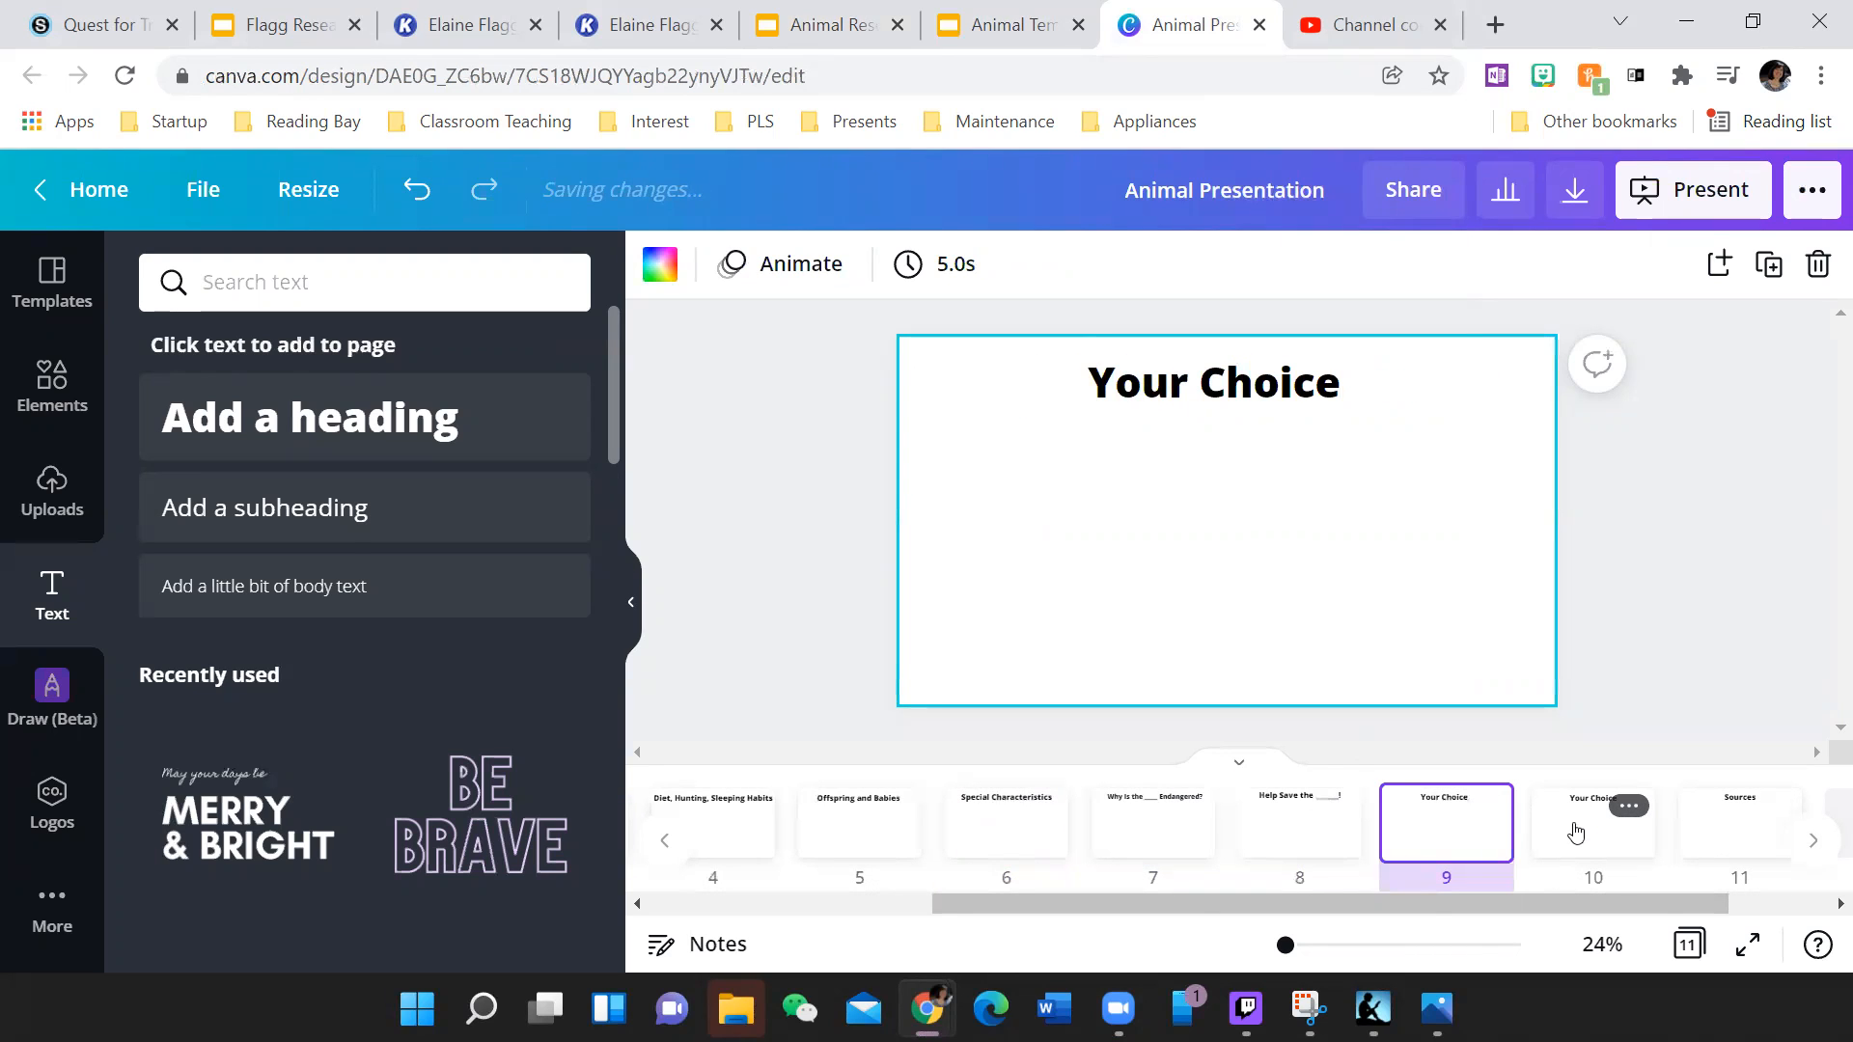
left_click(1594, 823)
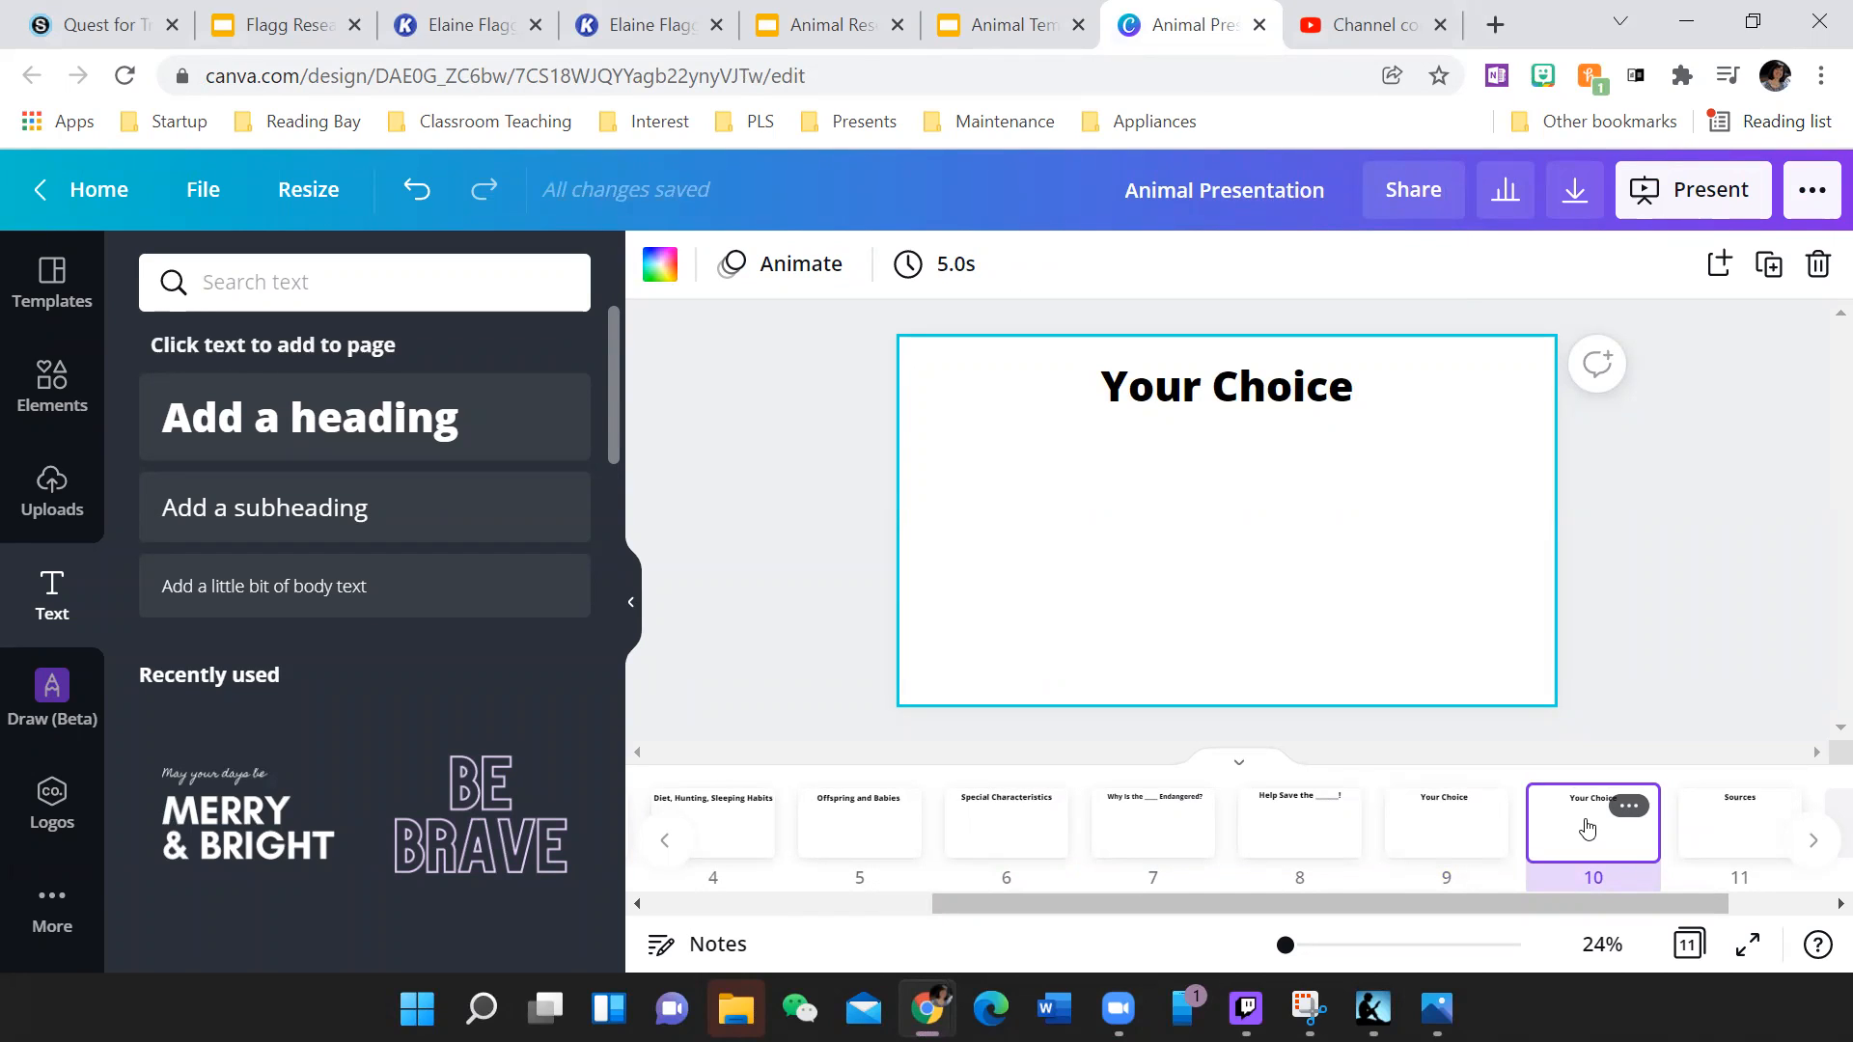
mouse_move(1422, 854)
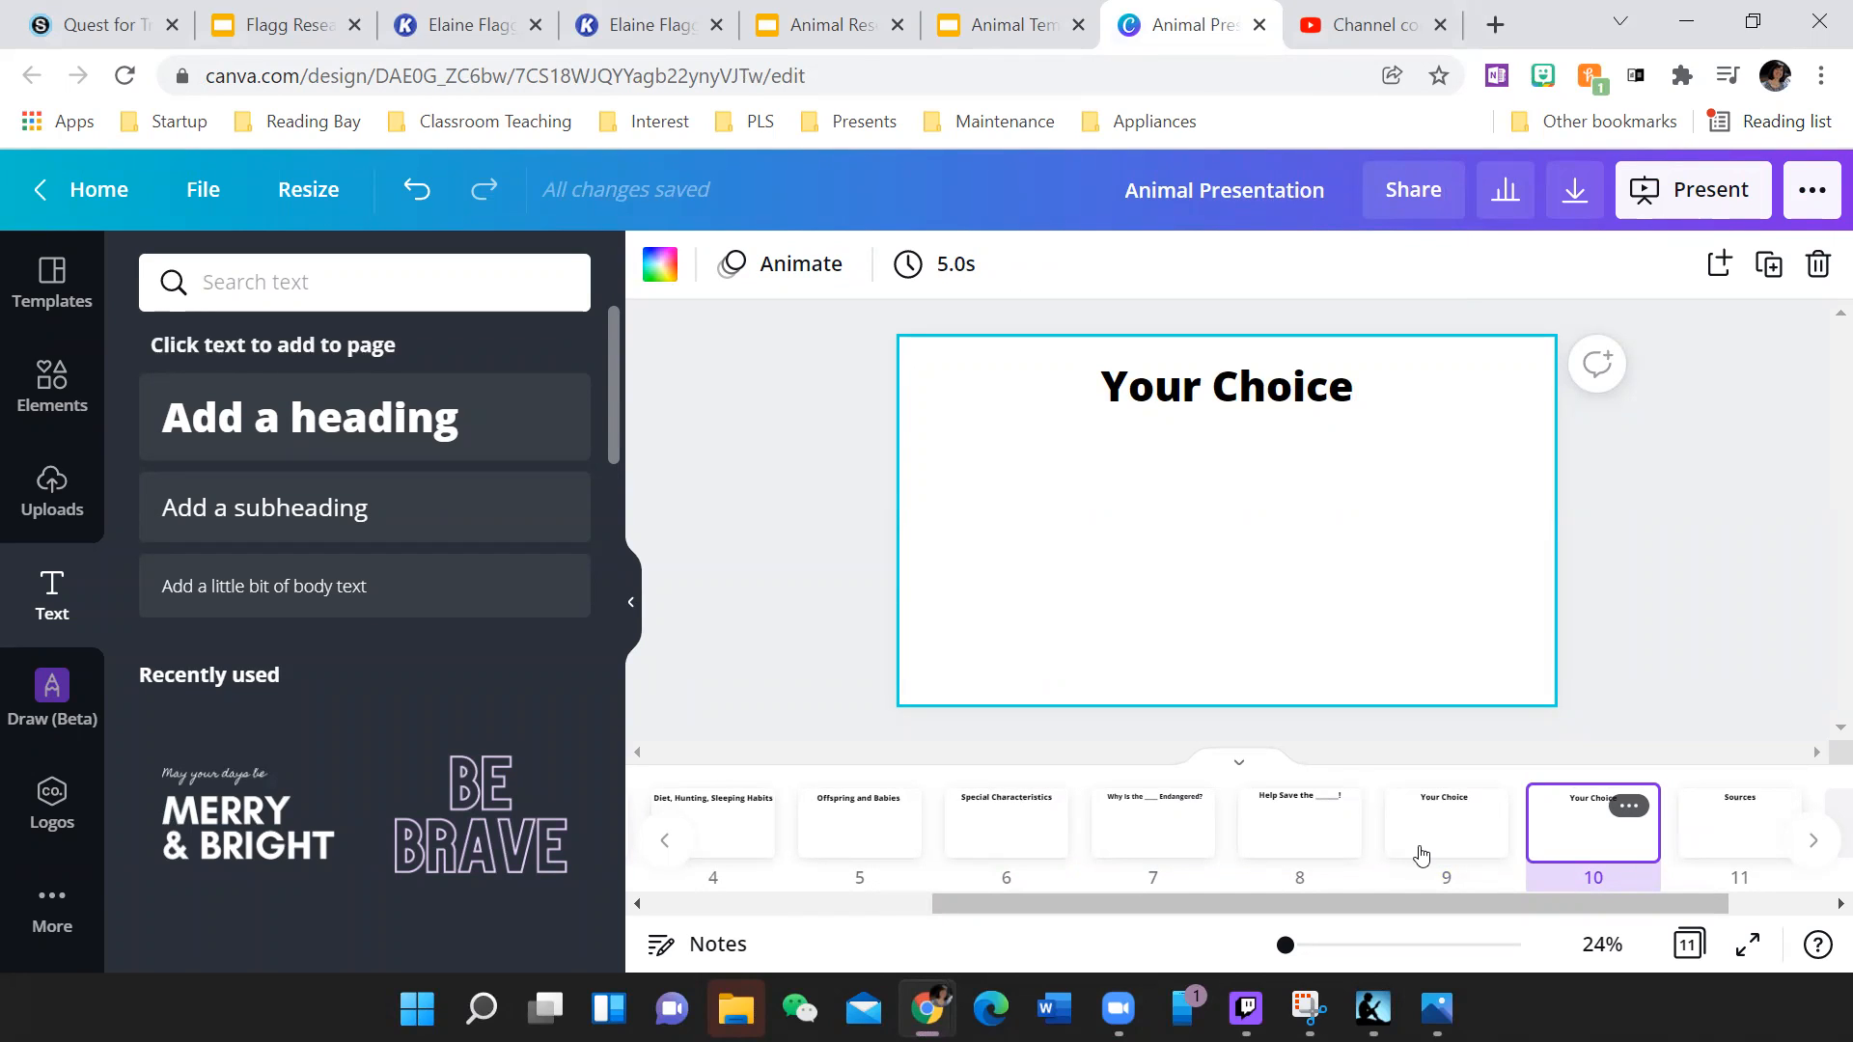
- View the Google template's Sources slide, then bring up the Endangered Animals Research Paper in Kami
left_click(1738, 823)
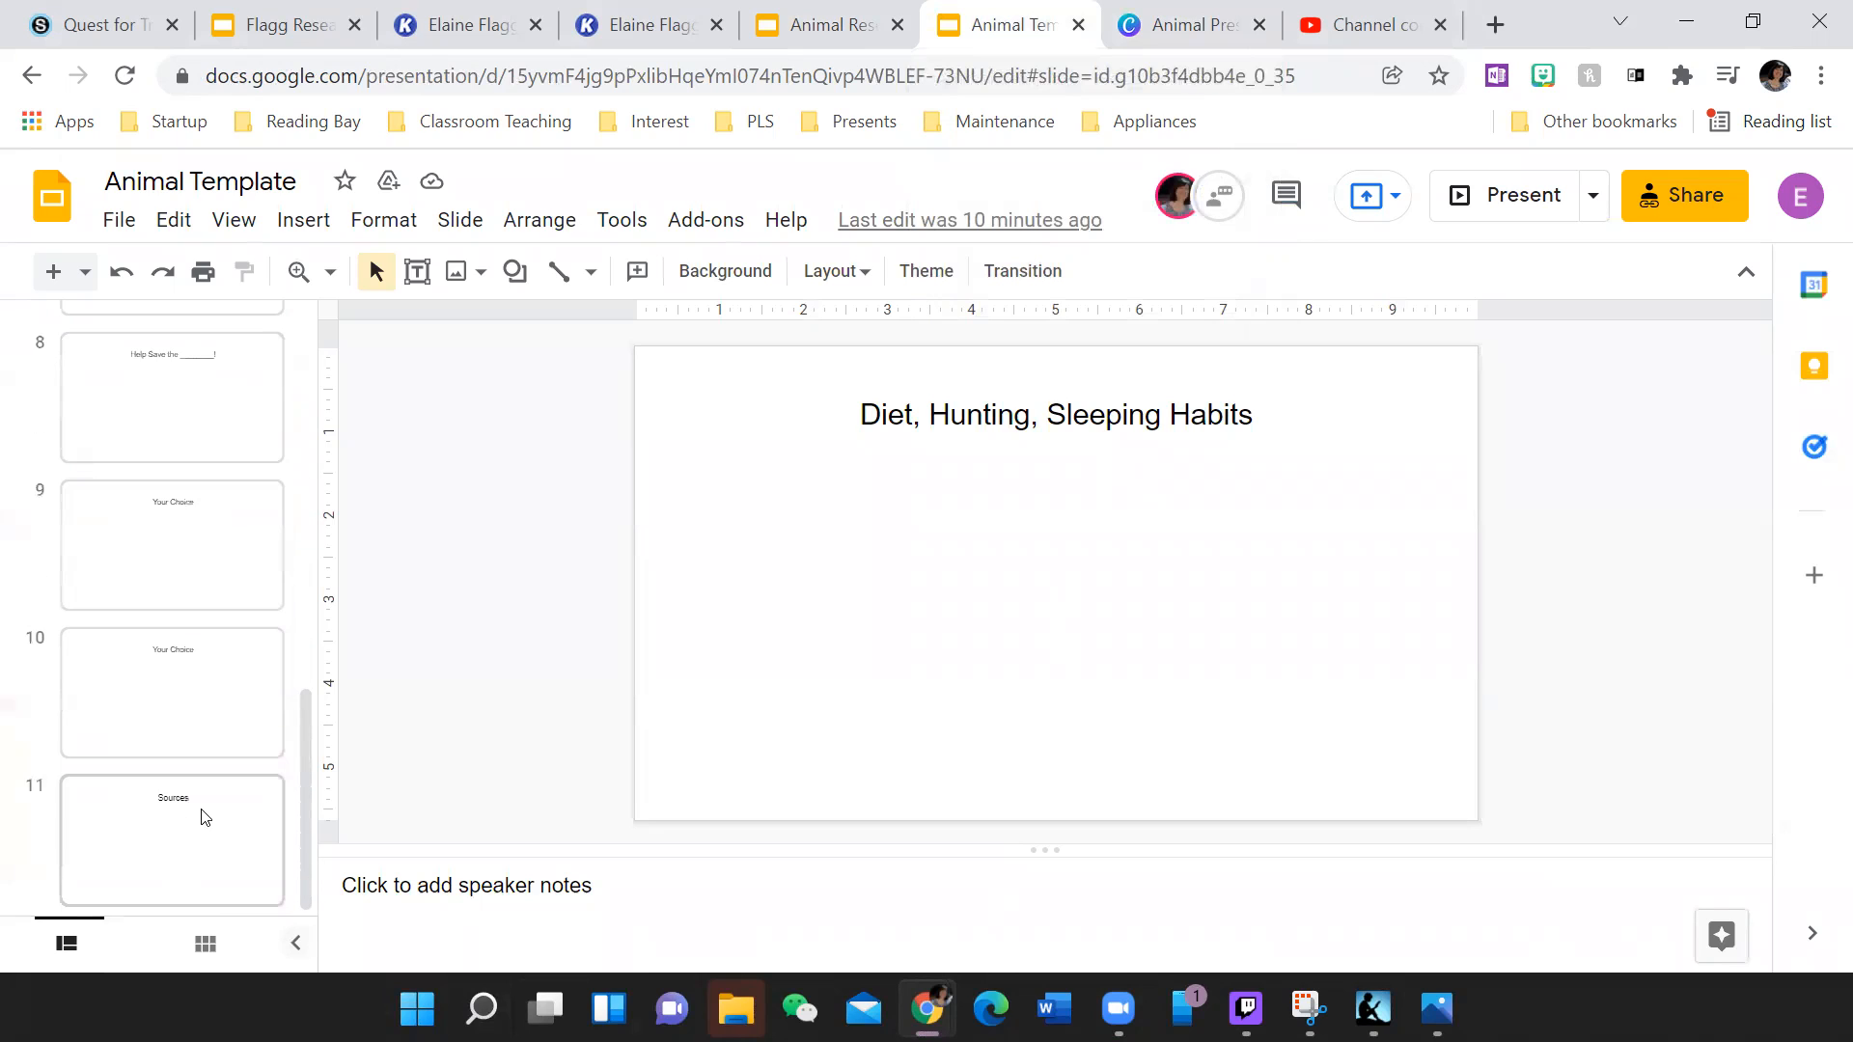
left_click(171, 842)
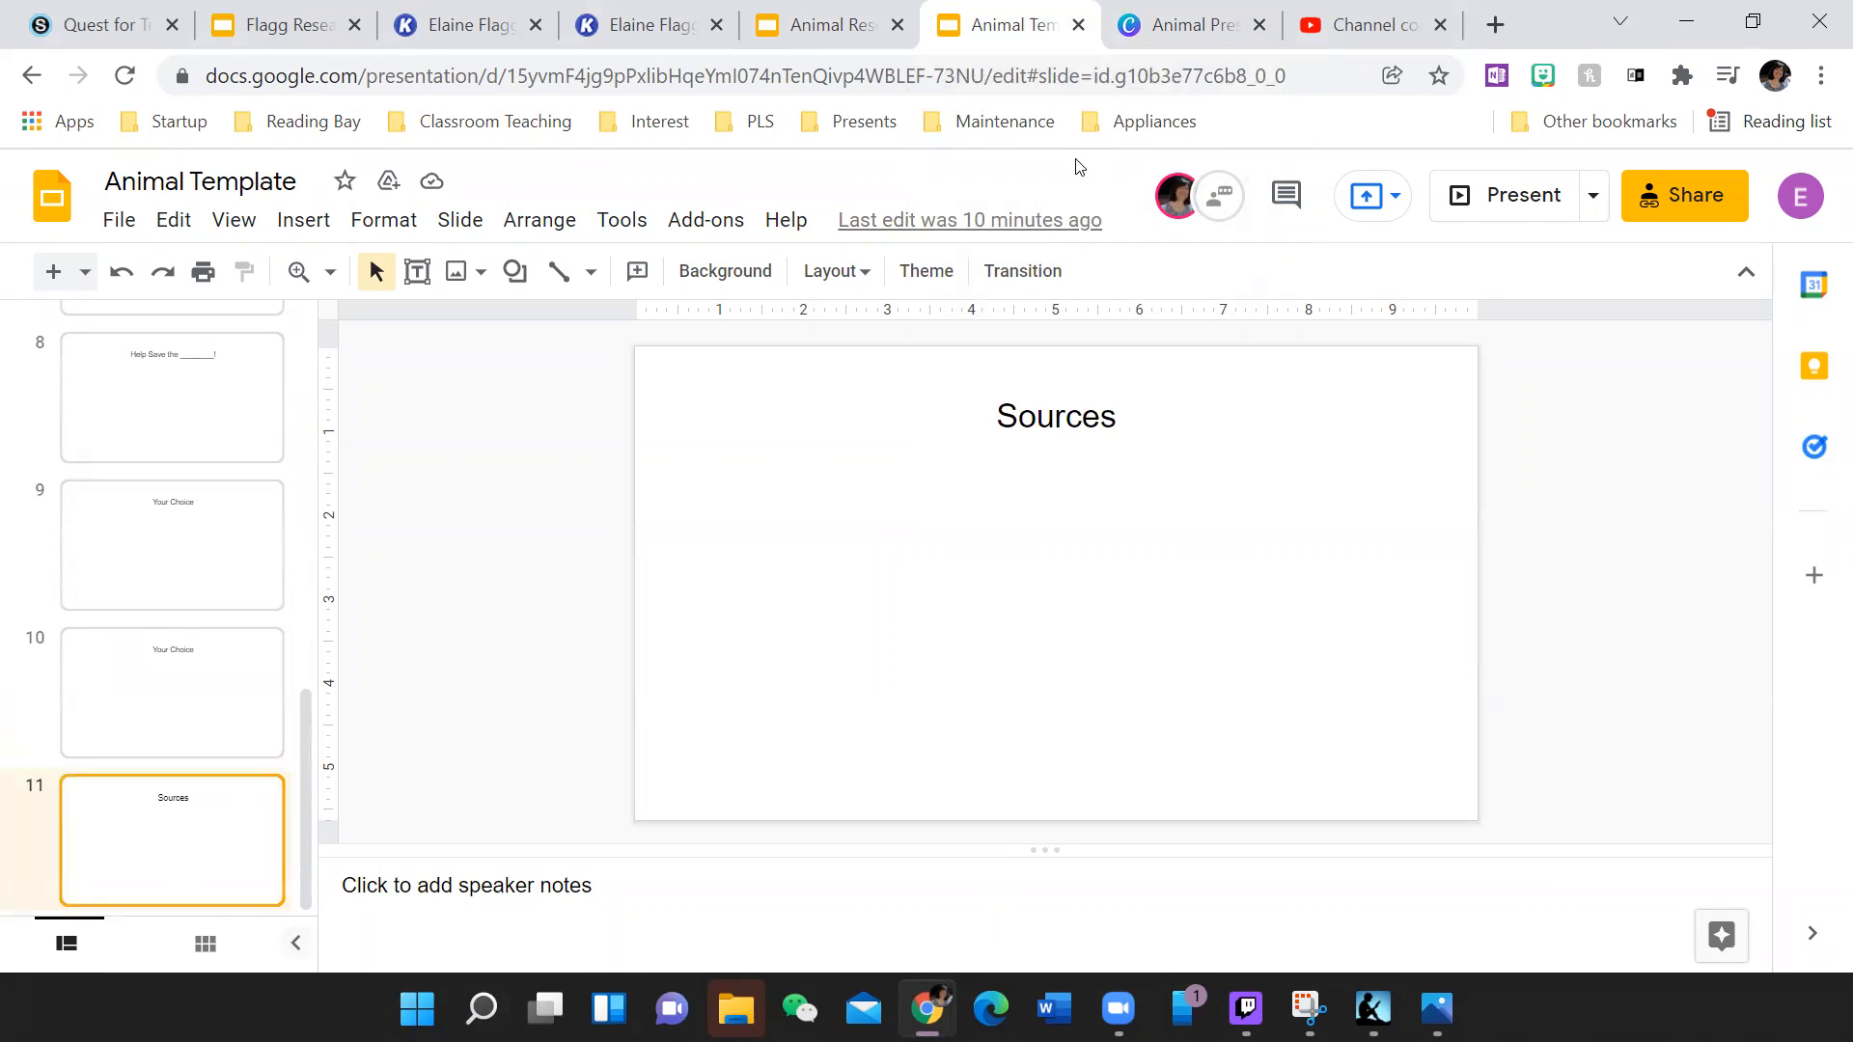
mouse_move(1022, 270)
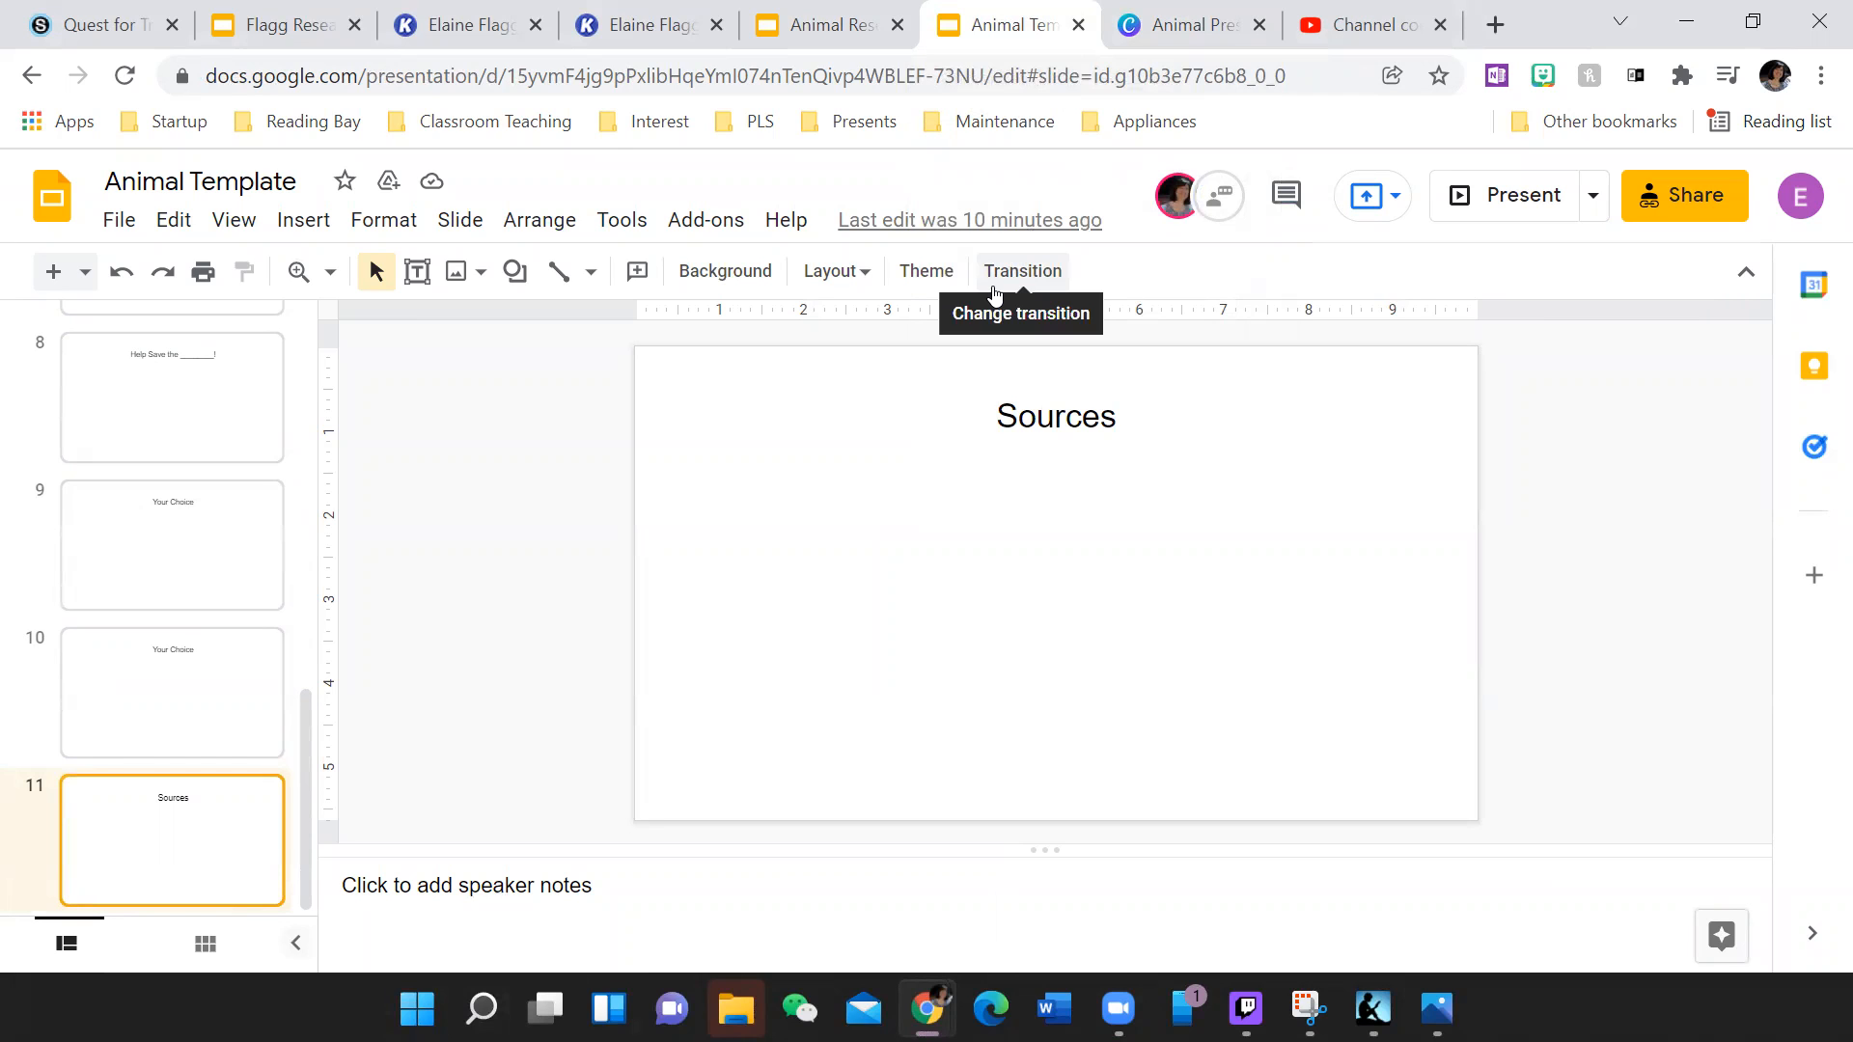
left_click(646, 23)
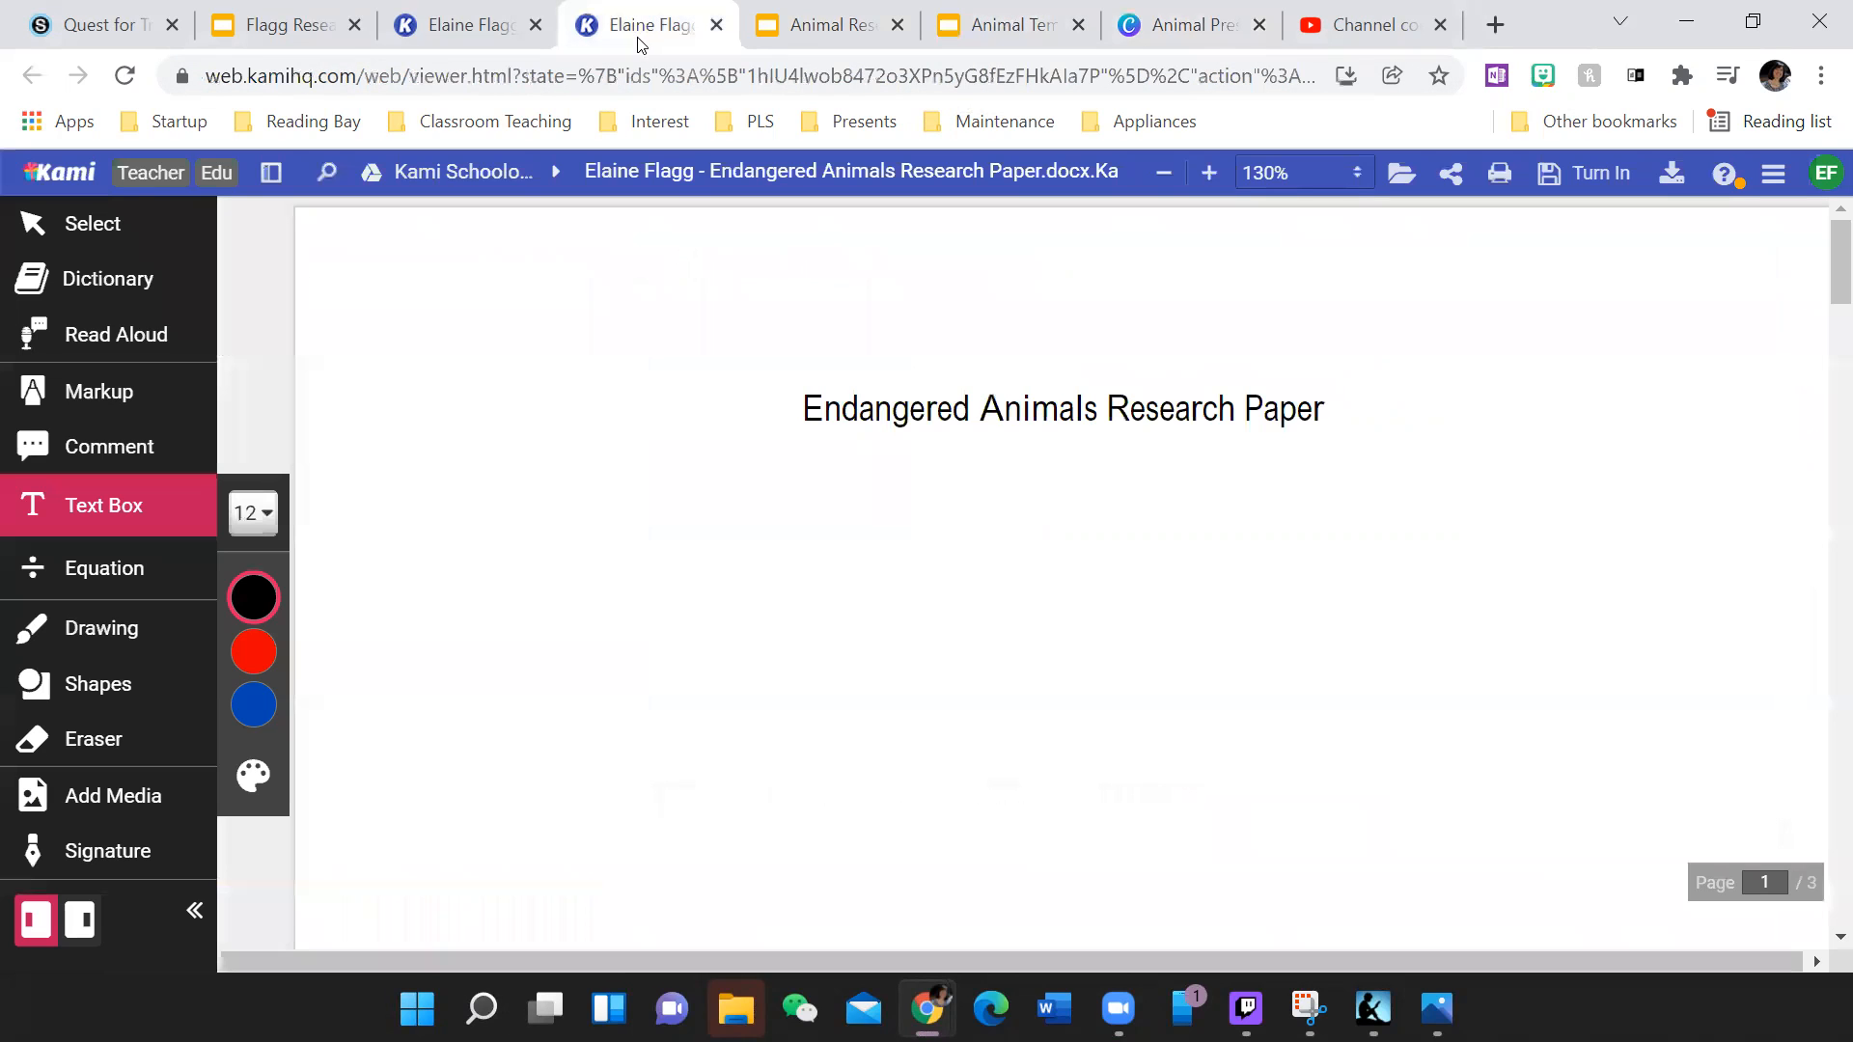
- Scroll down through the Endangered Animals Research Paper in Kami
scroll("down", 3)
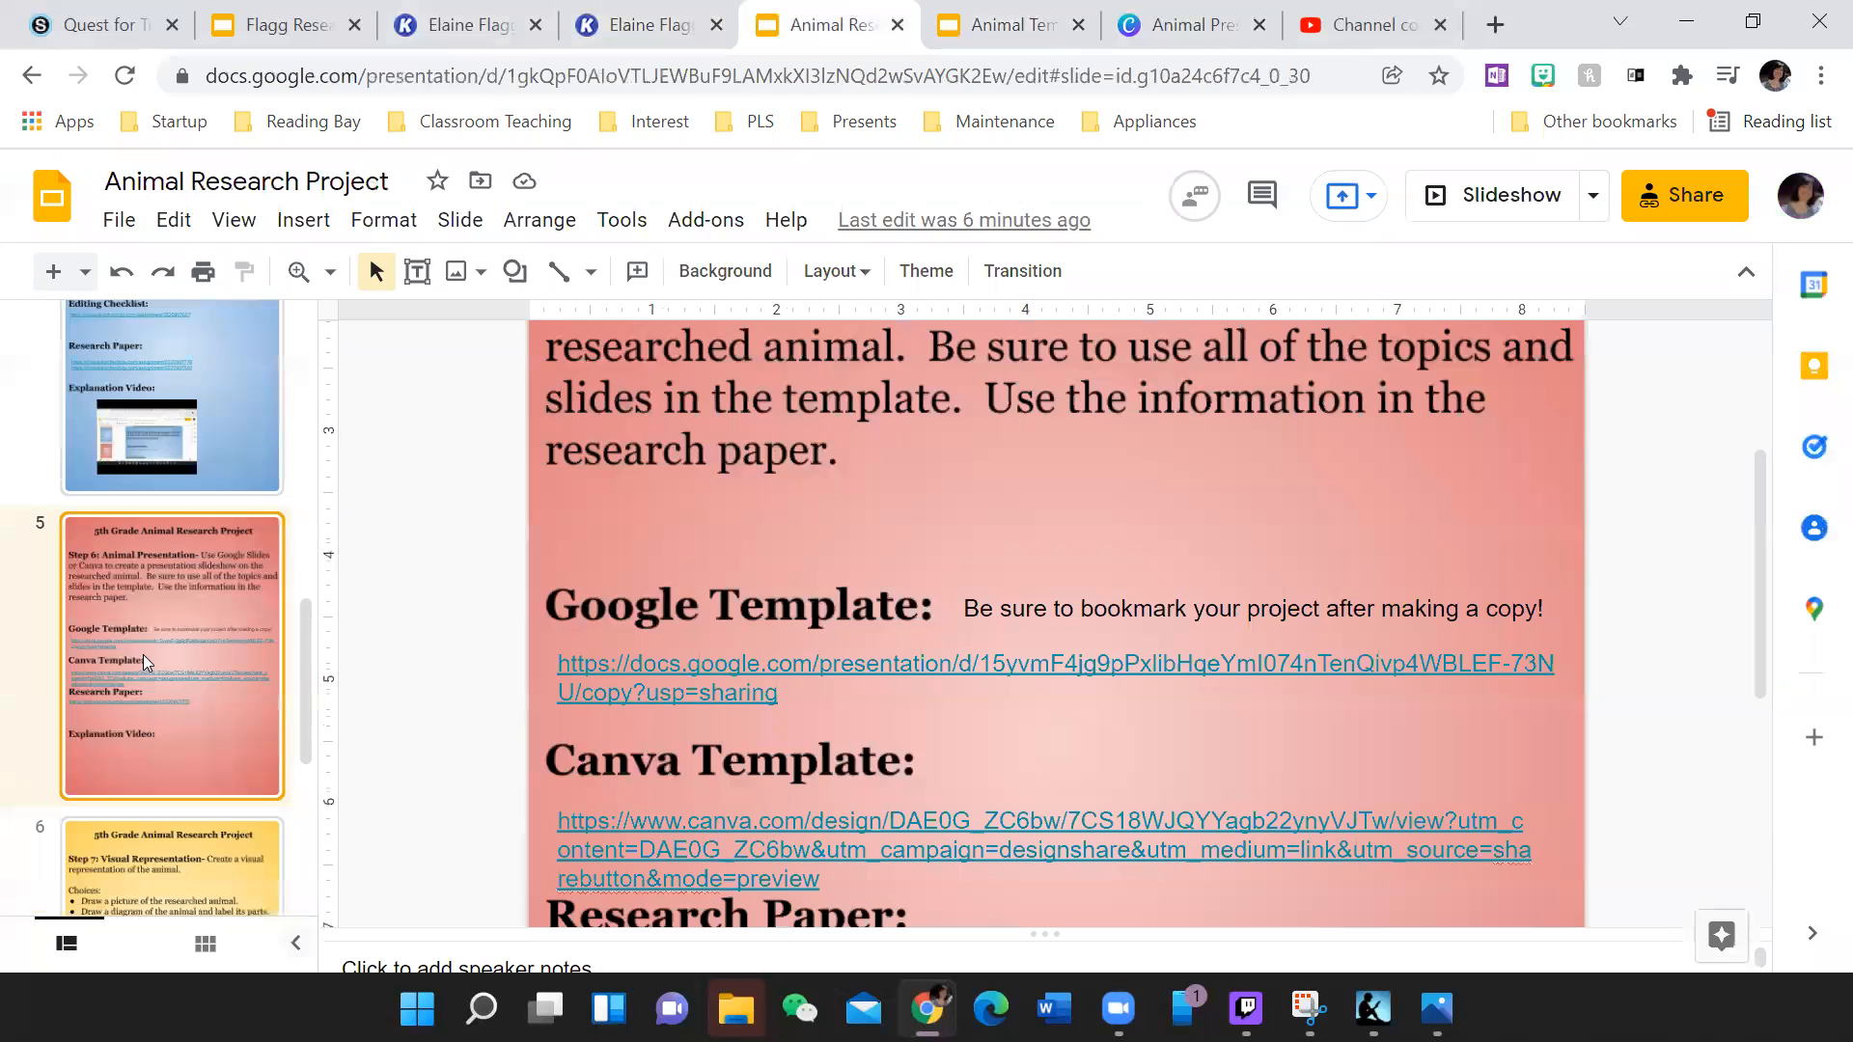
scroll("down", 3)
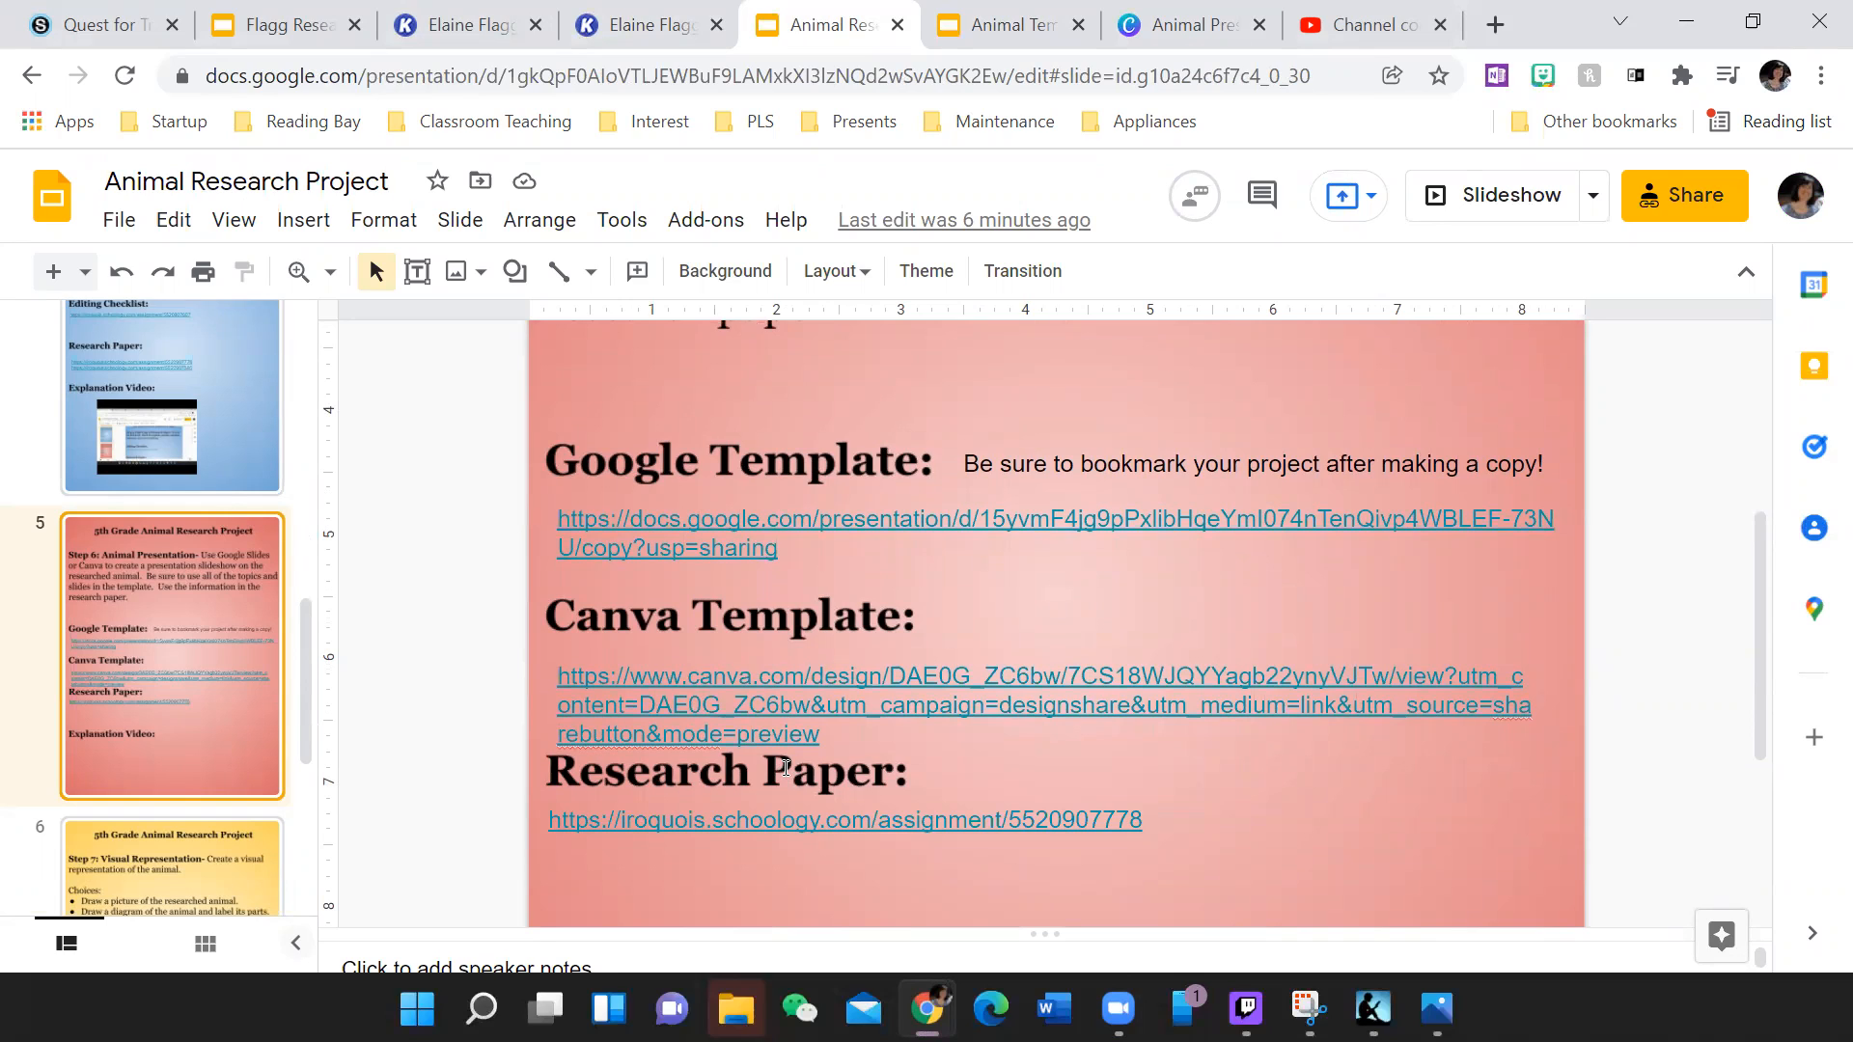
mouse_move(479, 770)
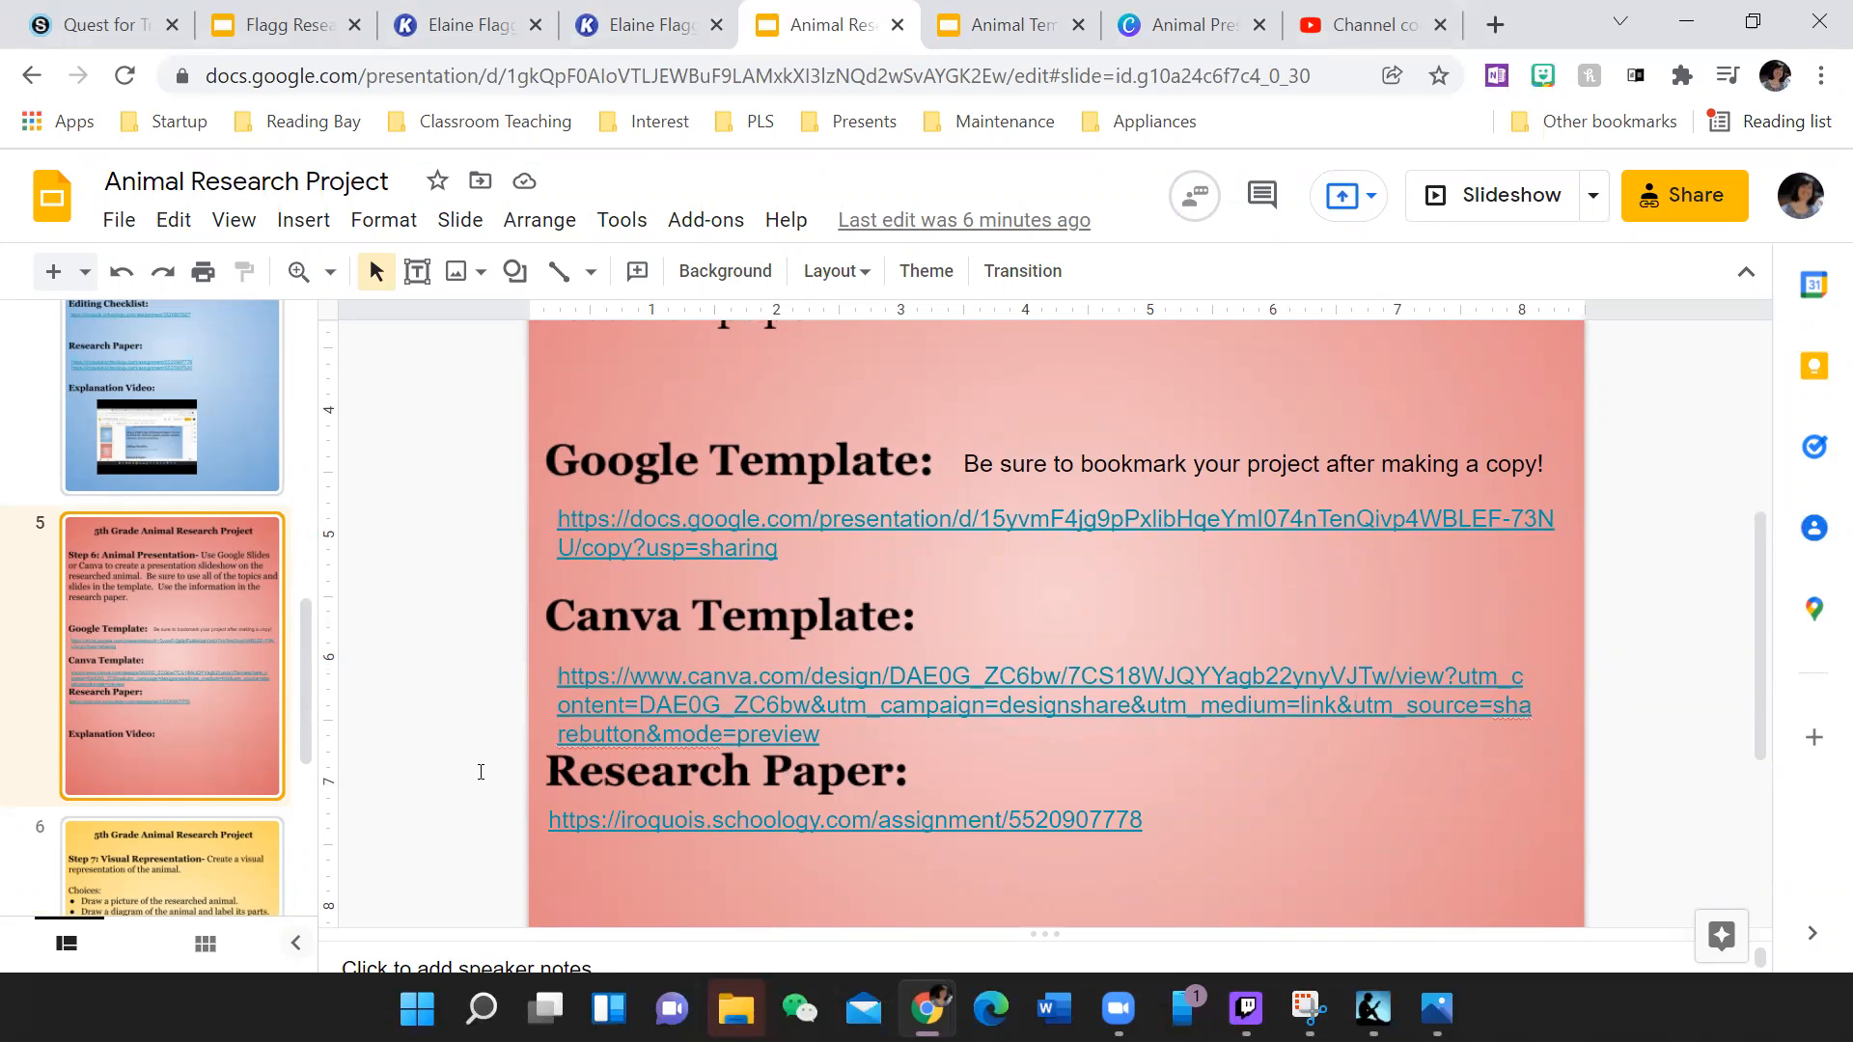